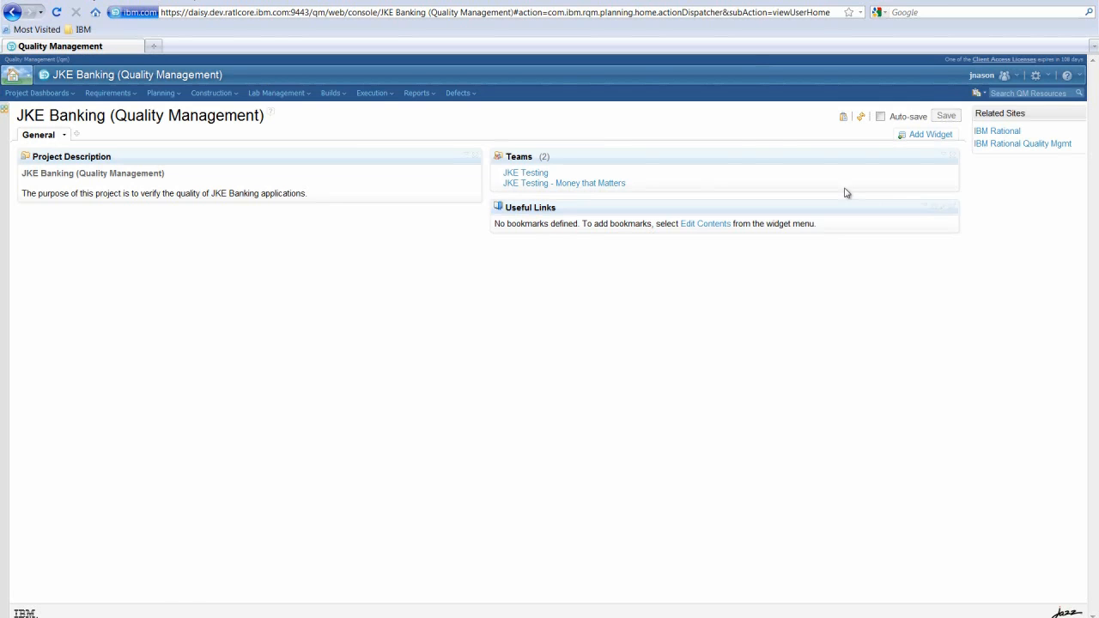
mouse_move(323, 178)
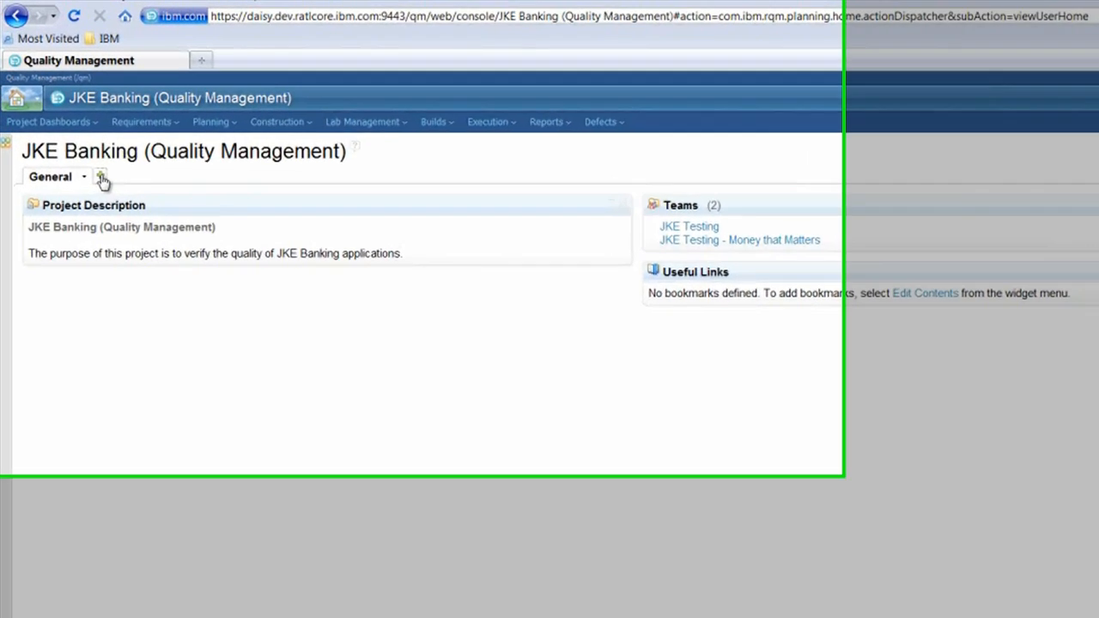
Add a new dashboard tab beside General named 'SVT Test Status'
click(102, 177)
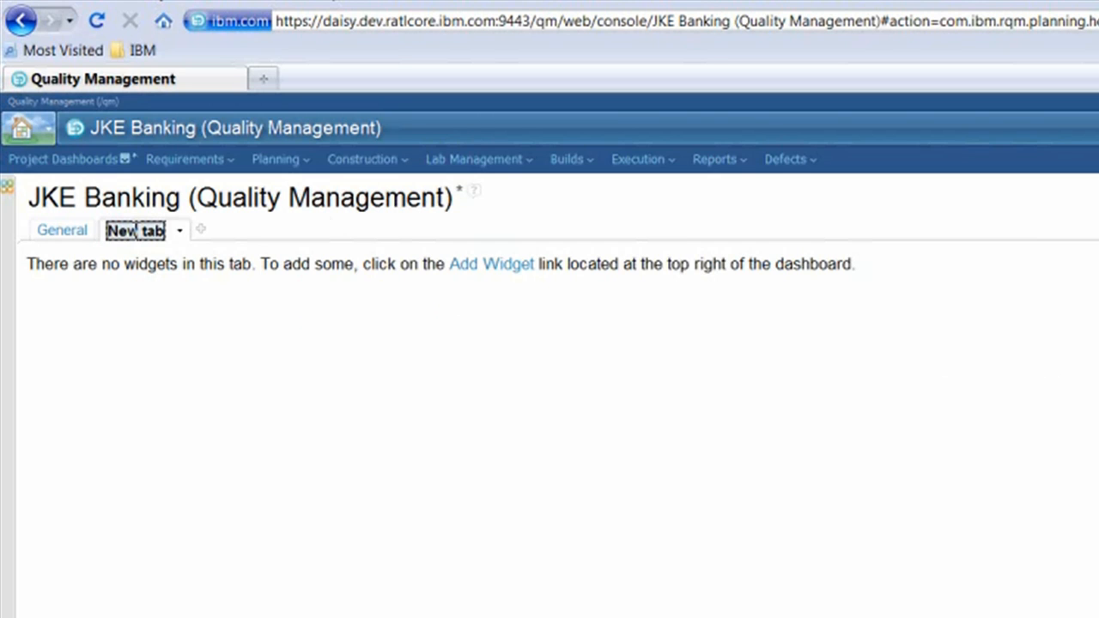
text(SVT Test)
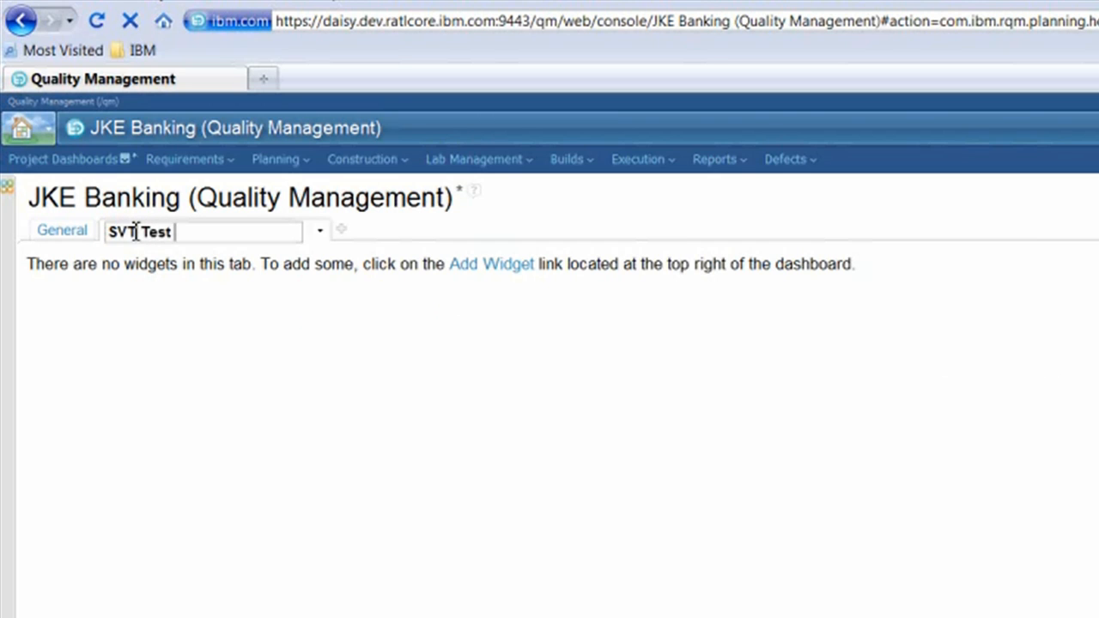
text(Status)
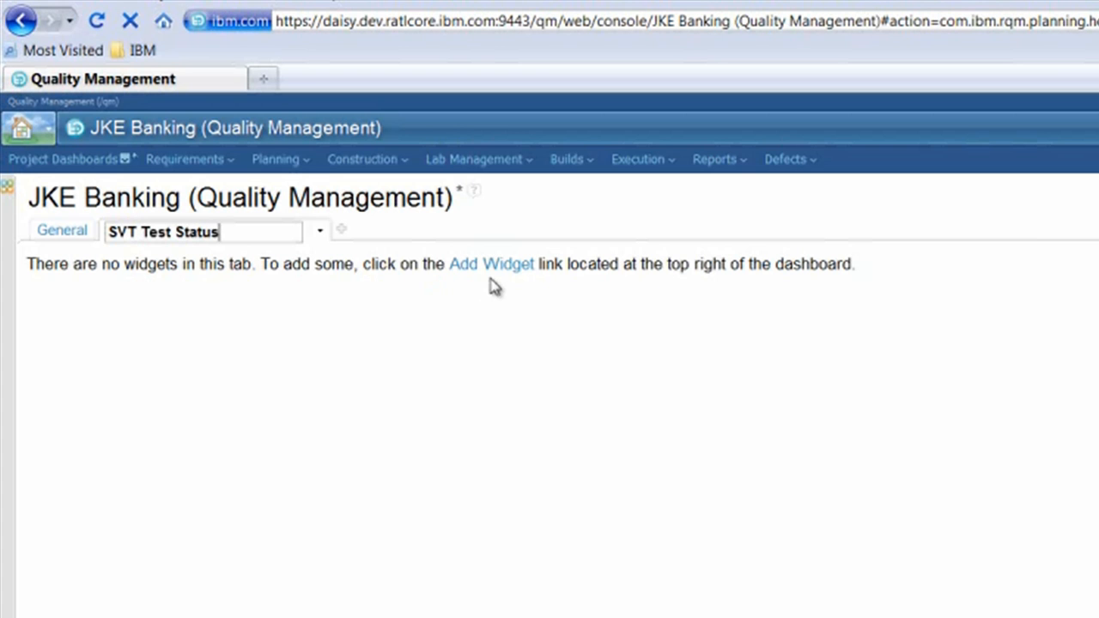
Add the Test Plans Execution Status widget from the catalog, filtering by 'test plans e'
click(492, 264)
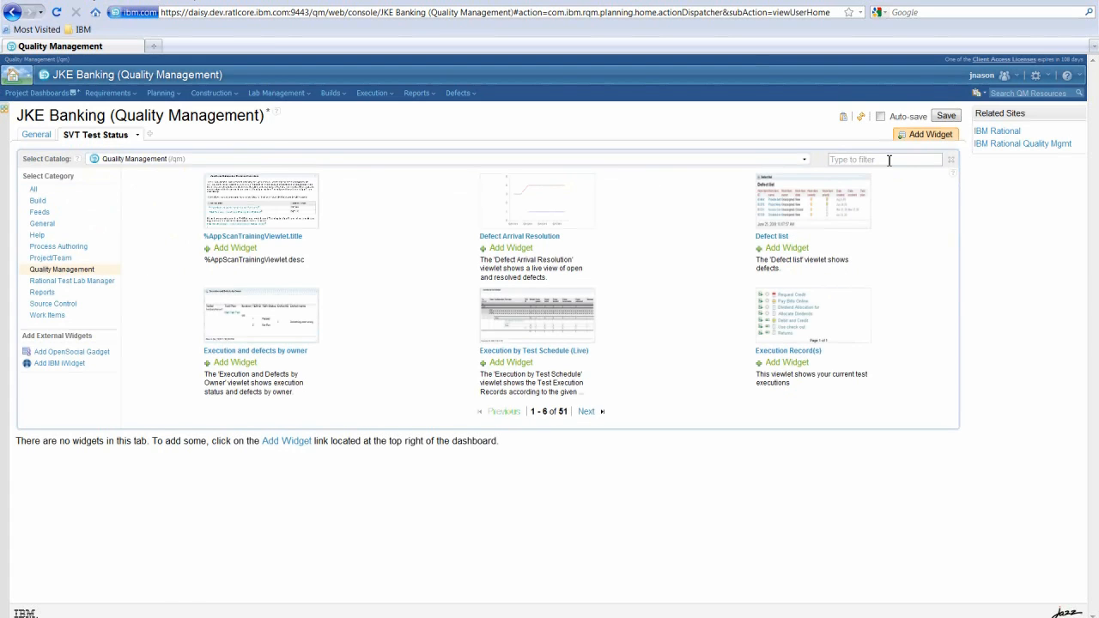
text(test plans execution)
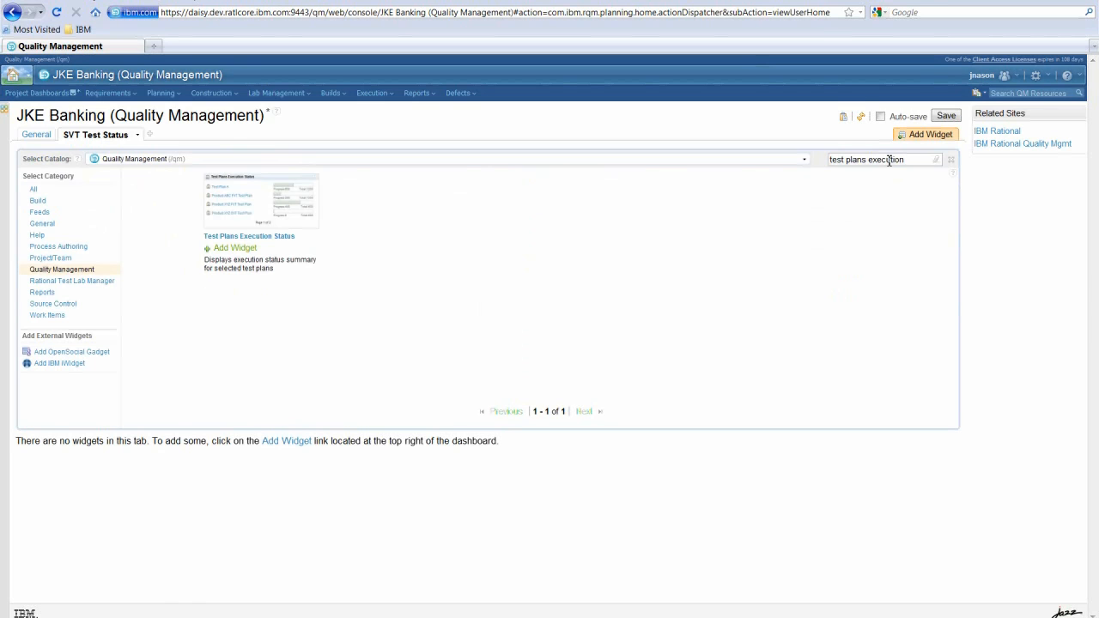
click(235, 248)
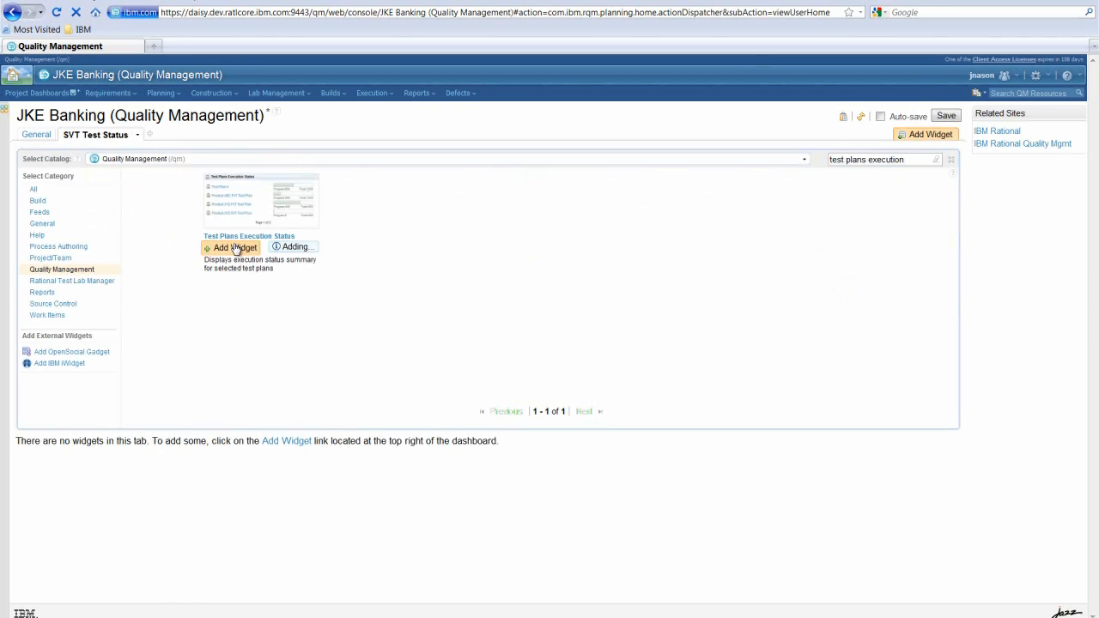
click(236, 248)
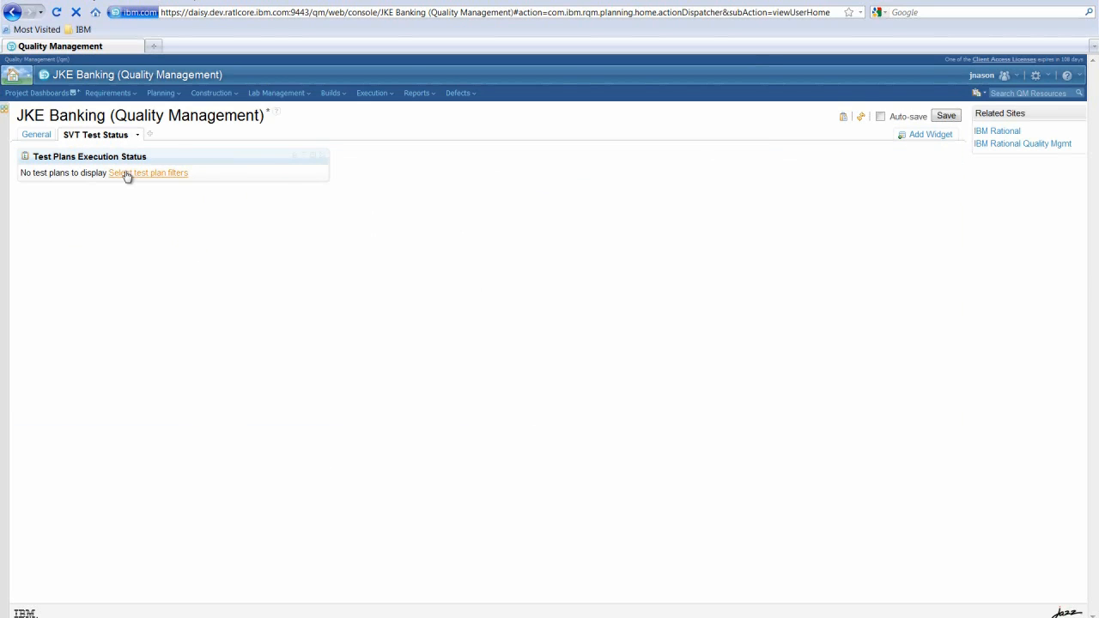
Set the widget's test plan filter to the shared saved query '1.0 SVT Test Plans'
click(148, 173)
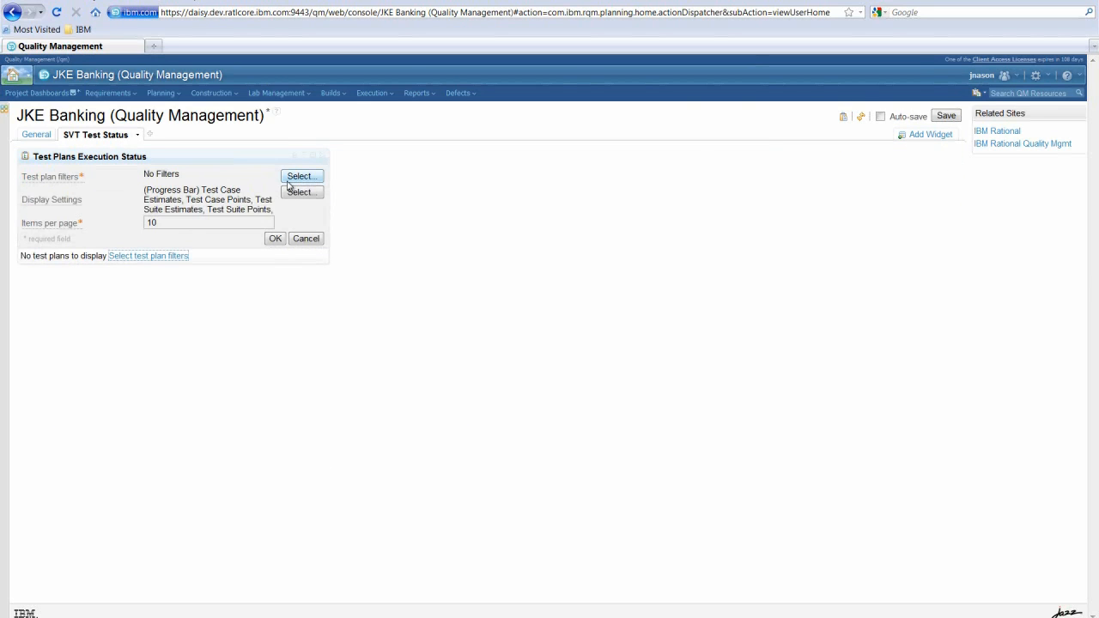
click(301, 176)
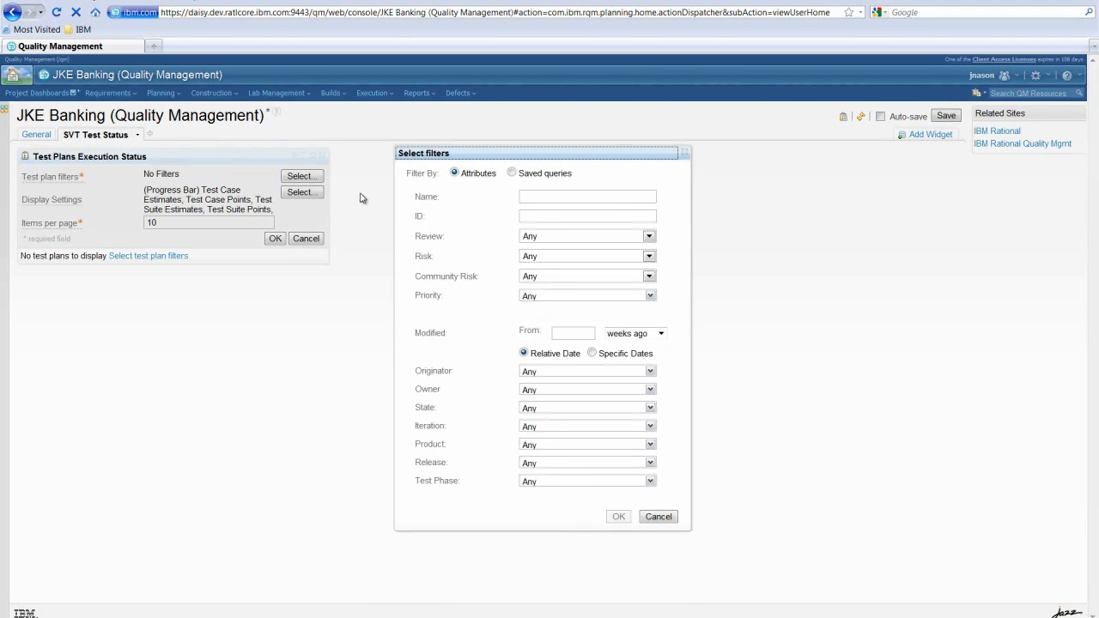
click(512, 173)
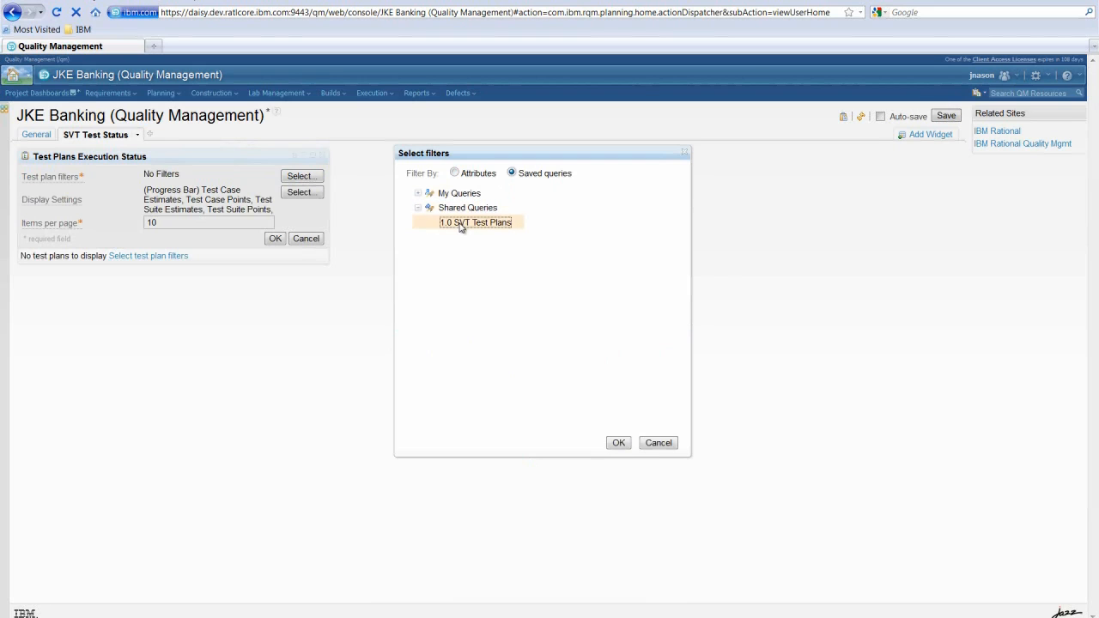
click(618, 442)
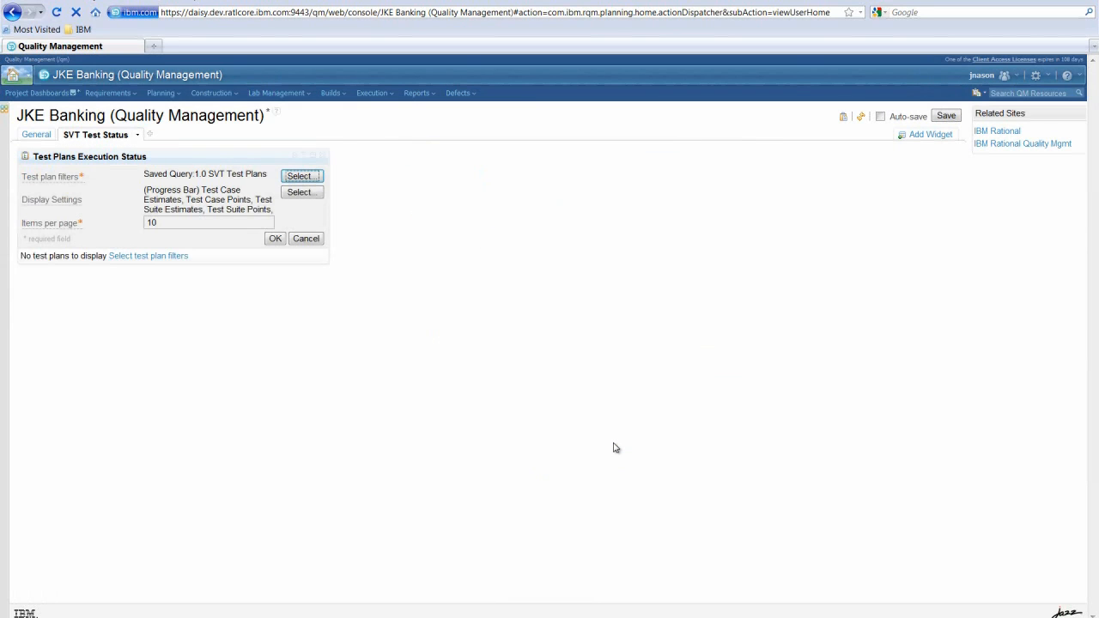
mouse_move(858, 199)
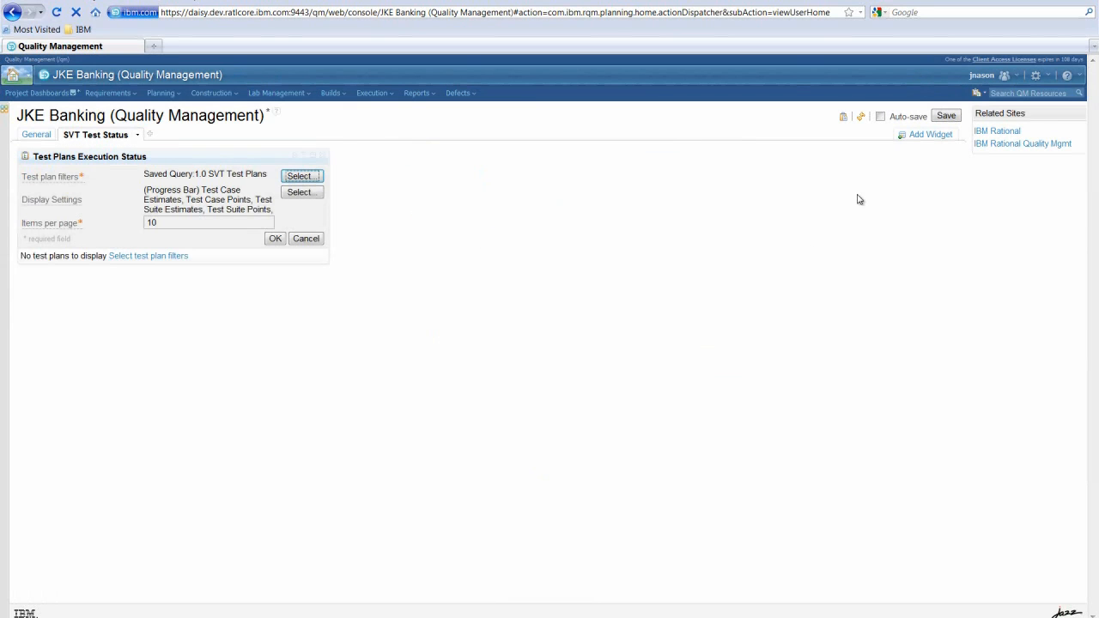
mouse_move(262, 234)
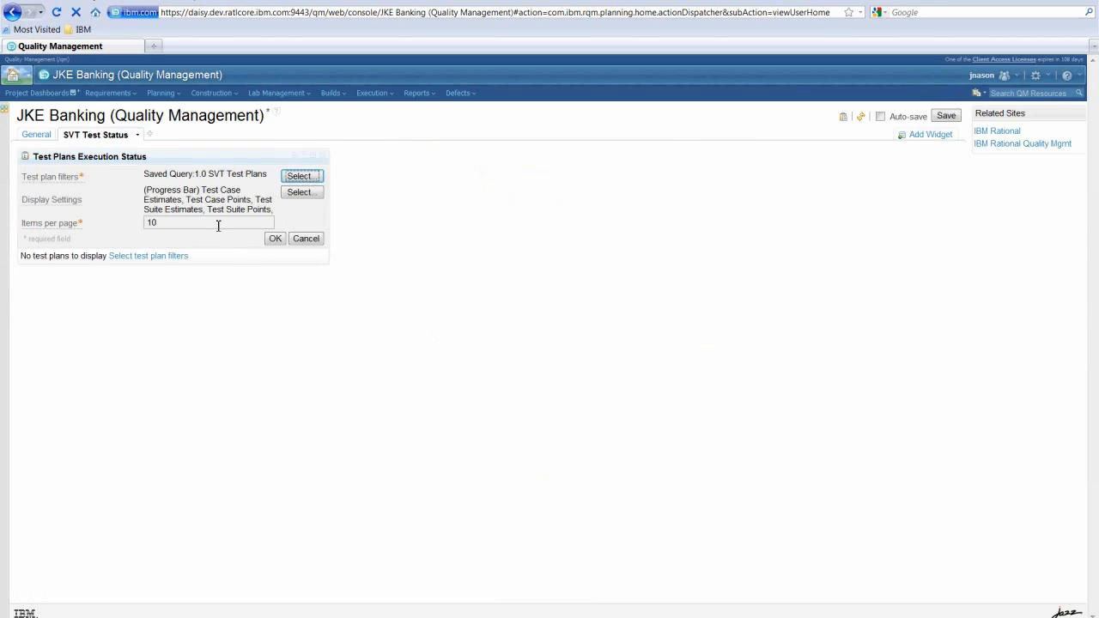
click(275, 237)
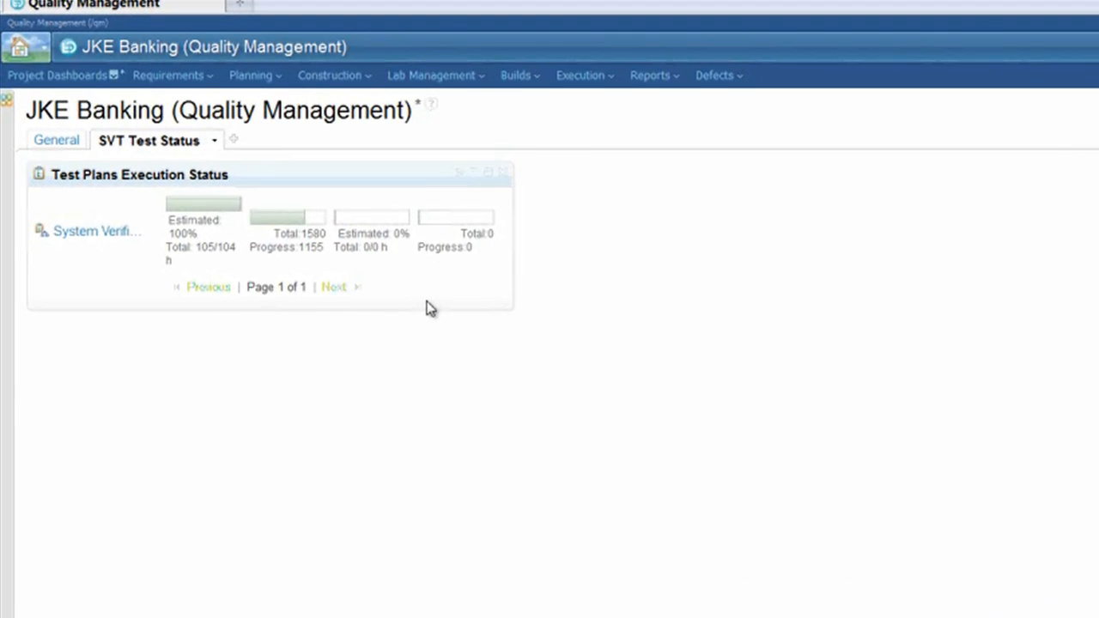
mouse_move(97, 238)
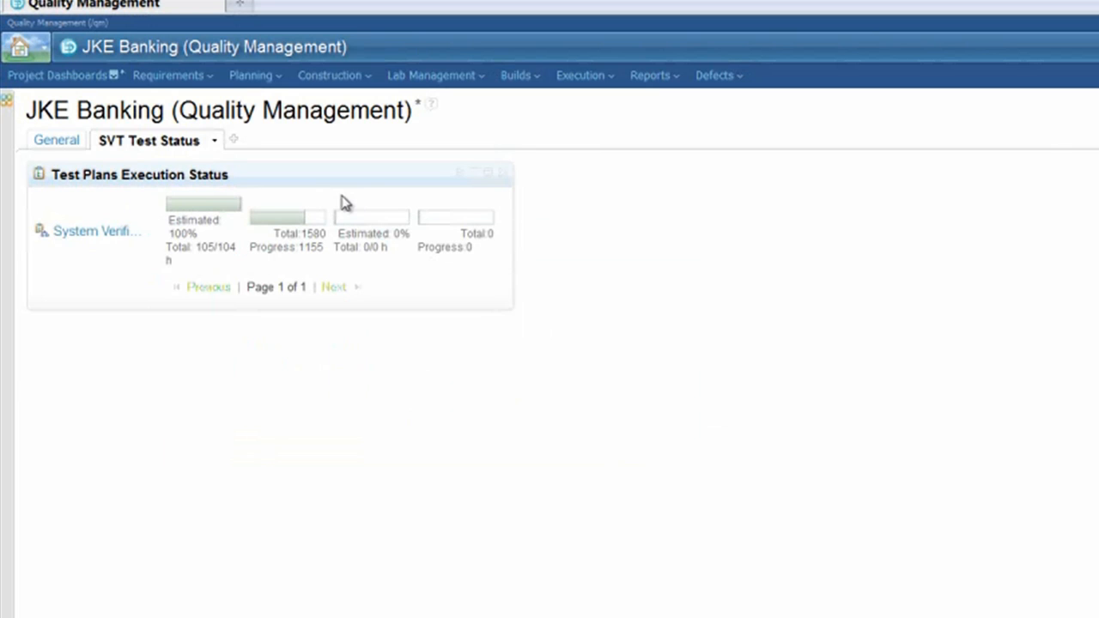
mouse_move(221, 206)
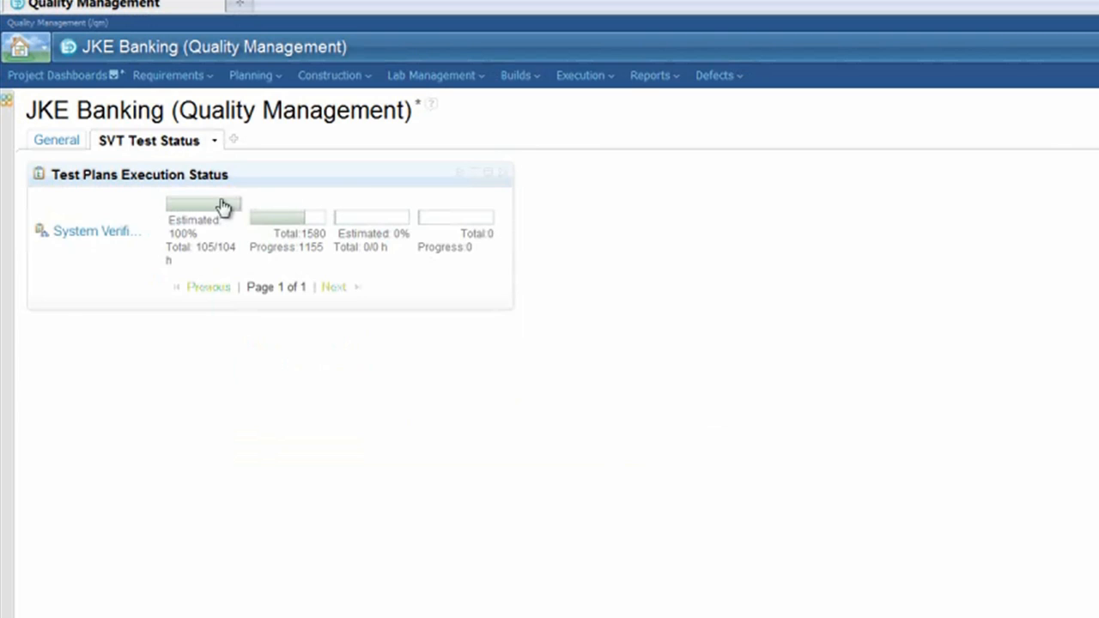
mouse_move(202, 206)
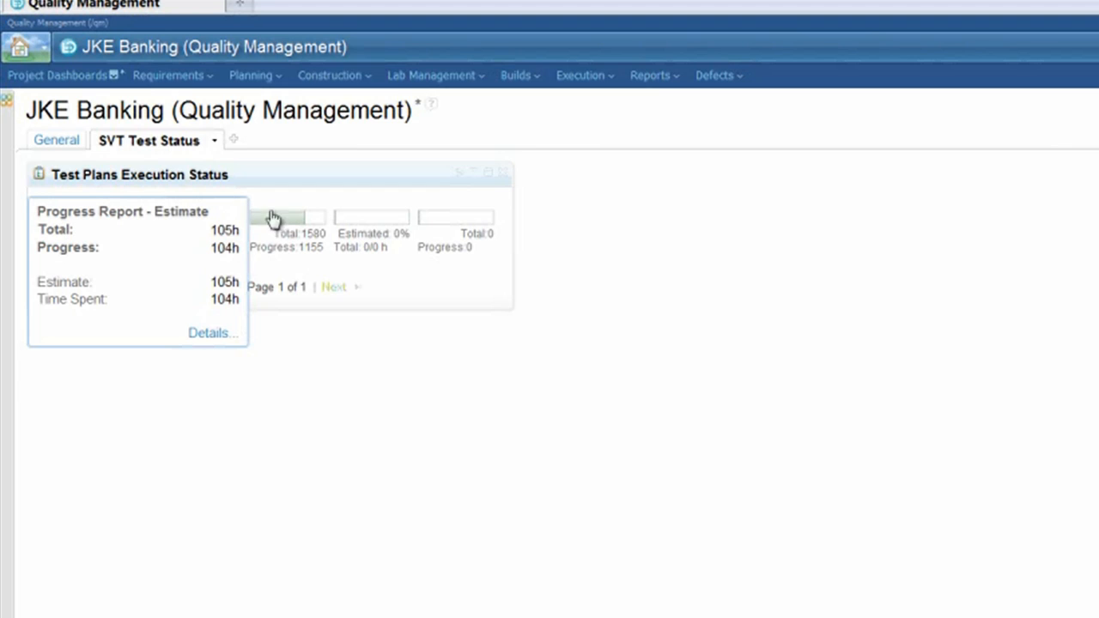
mouse_move(292, 225)
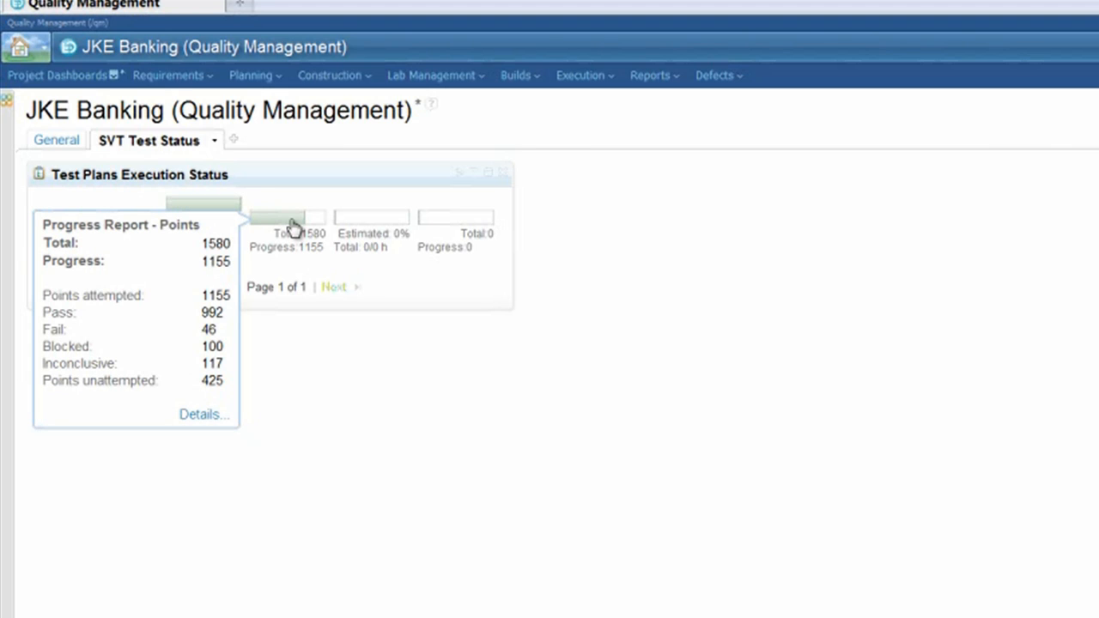
mouse_move(372, 229)
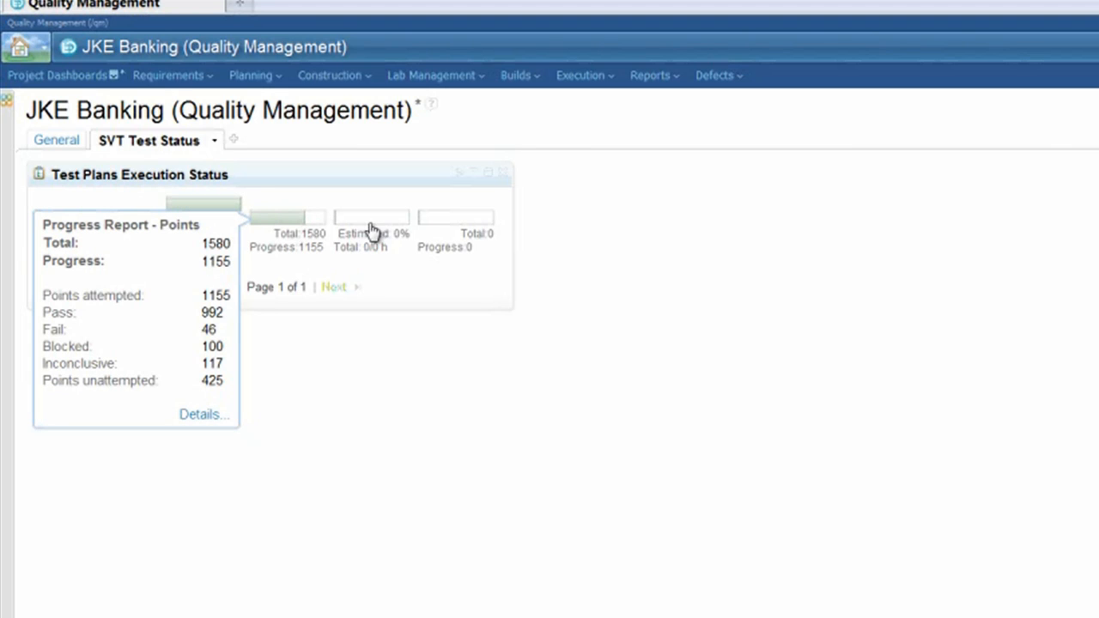
mouse_move(473, 232)
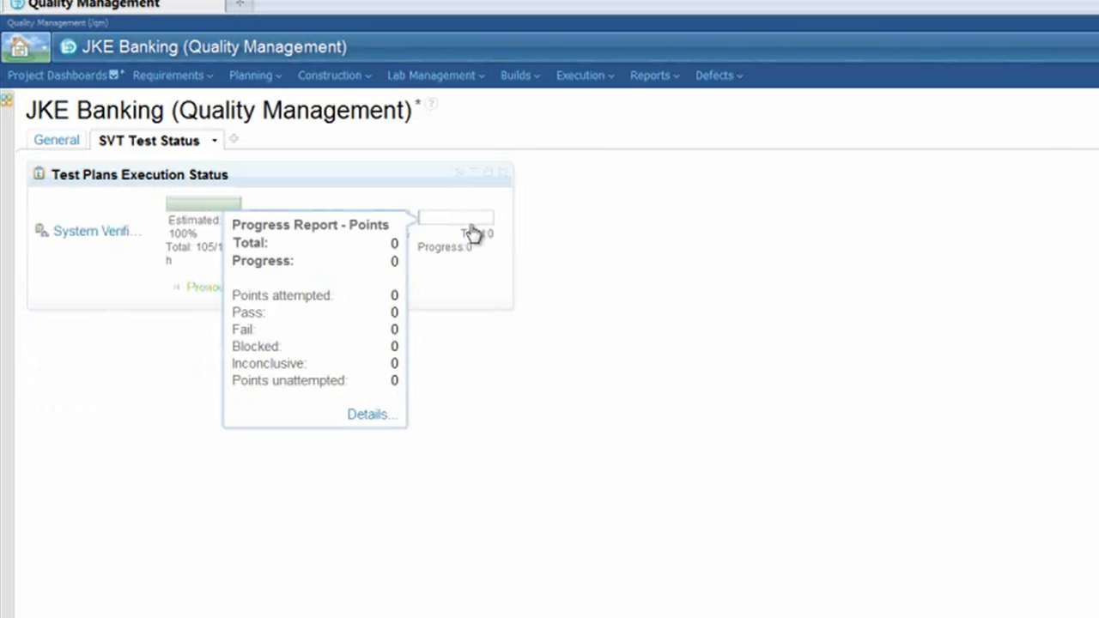
mouse_move(333, 260)
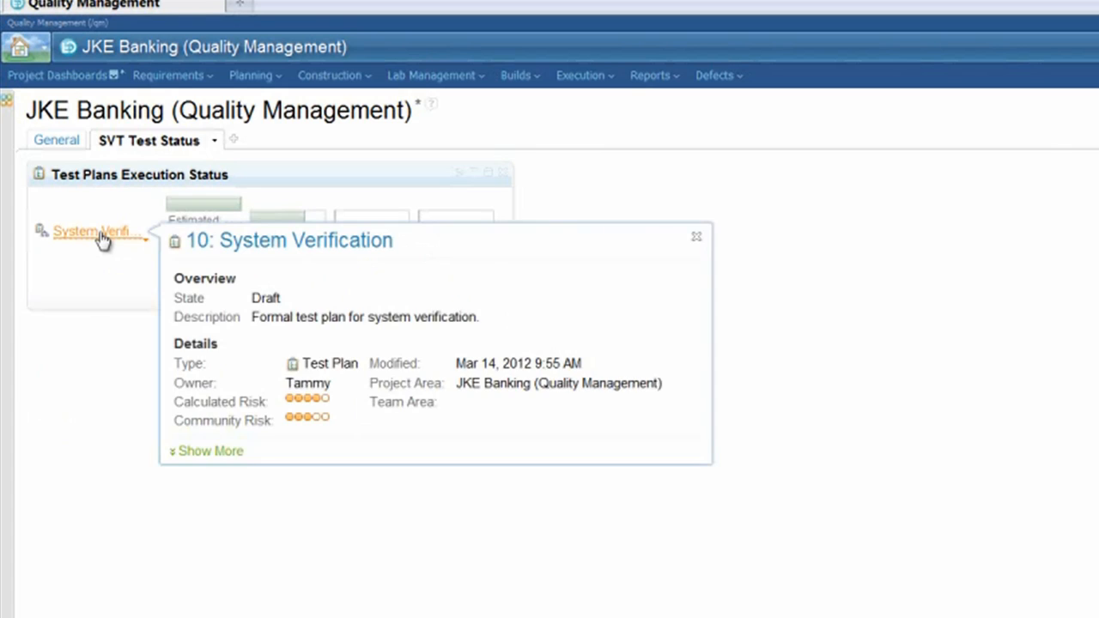
Open the System Verification test plan from the widget link
click(90, 231)
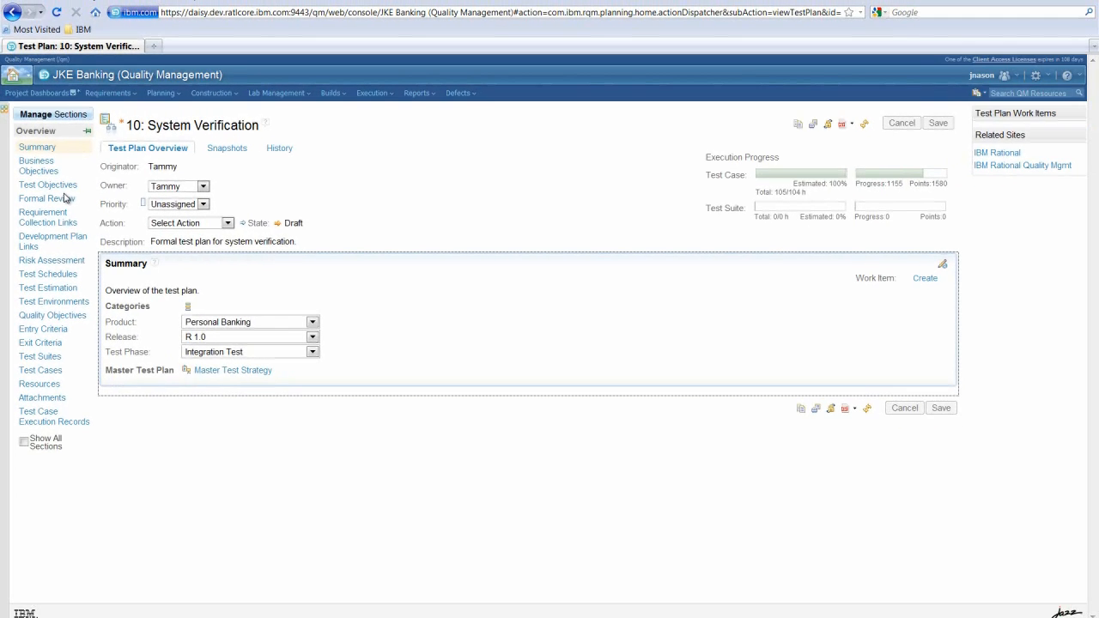
mouse_move(456, 190)
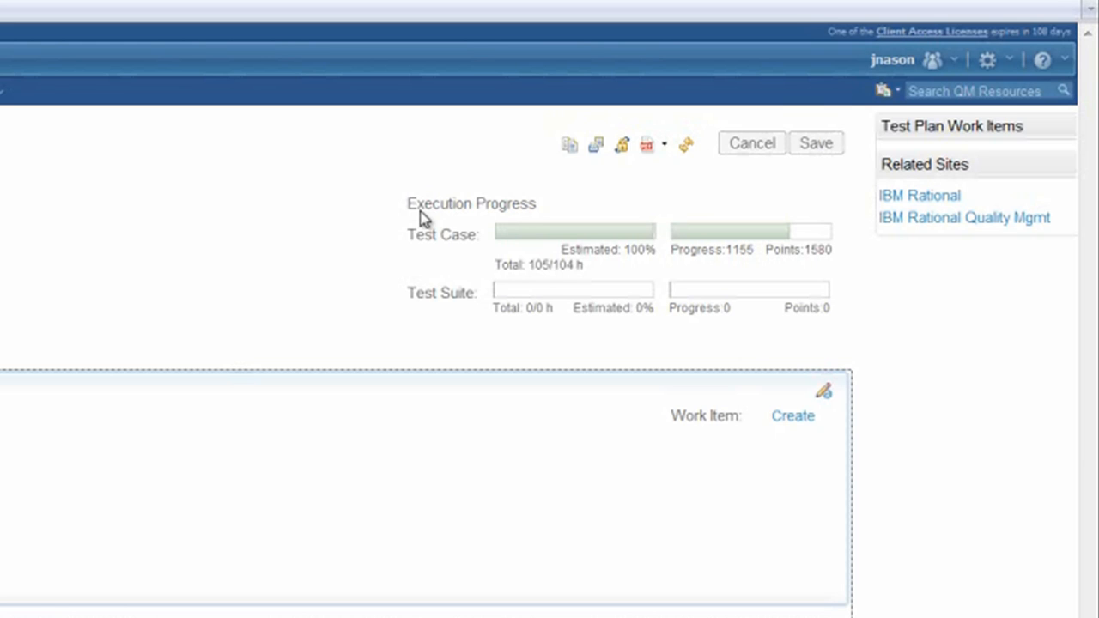
mouse_move(392, 238)
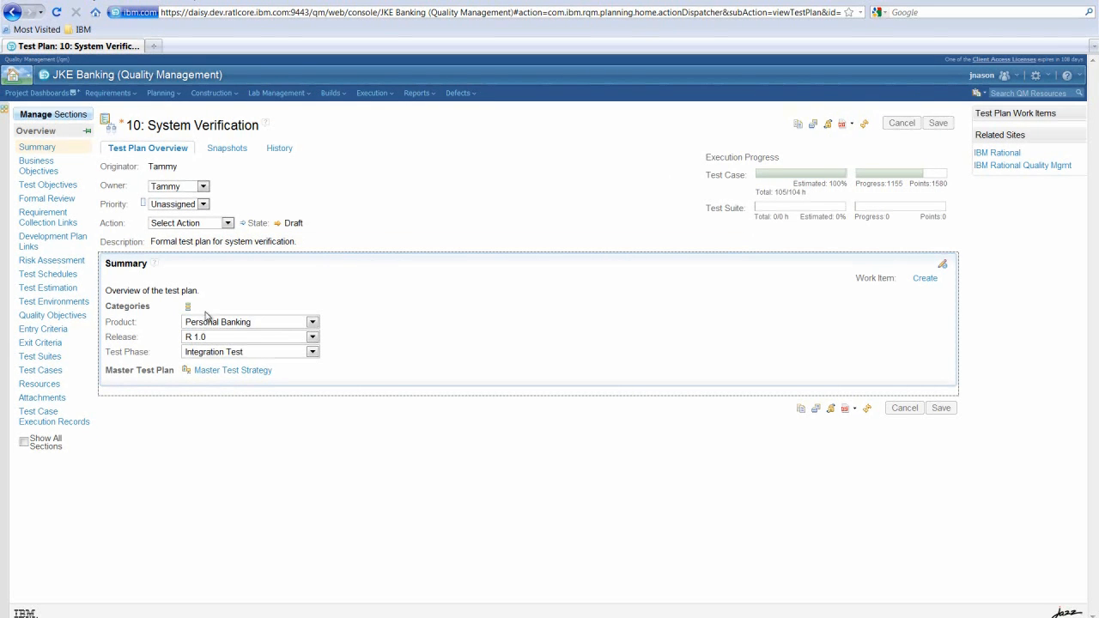
mouse_move(145, 388)
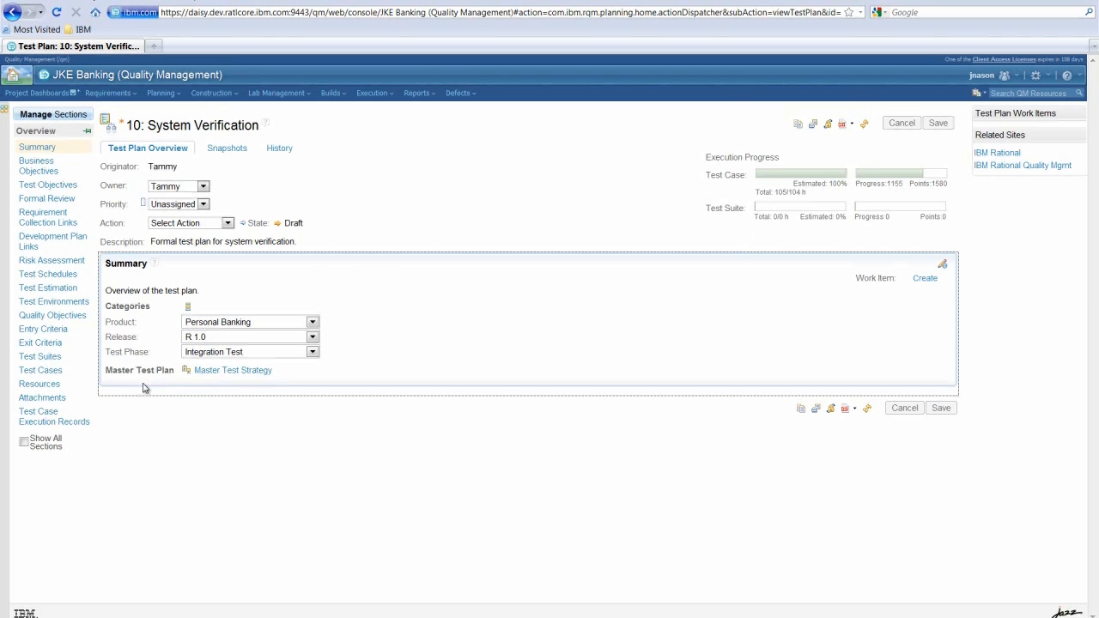
mouse_move(66, 408)
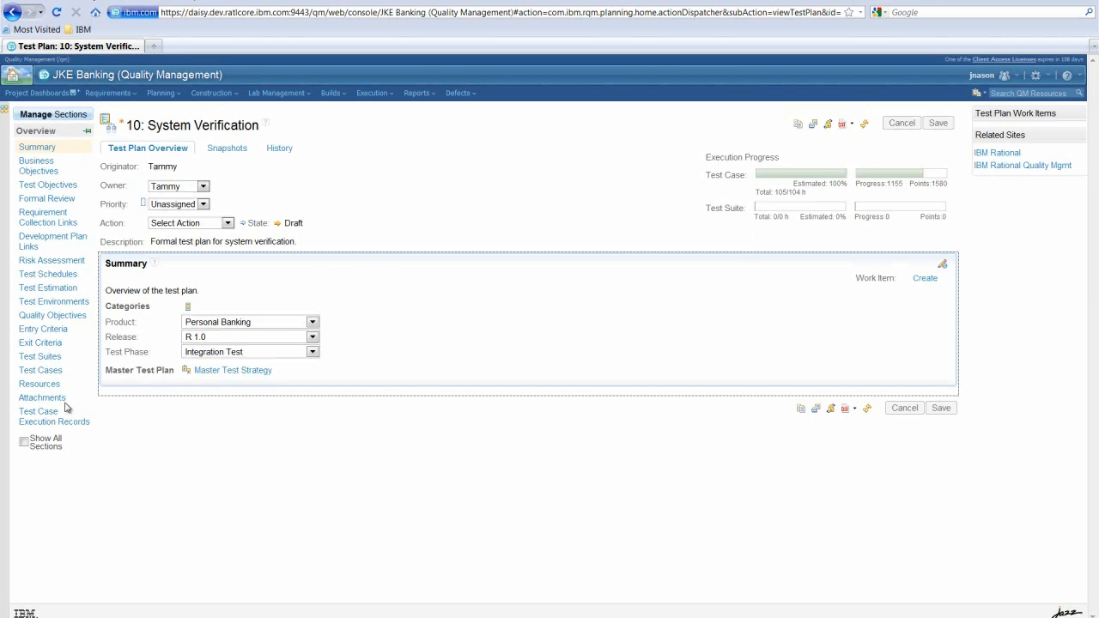
mouse_move(53, 421)
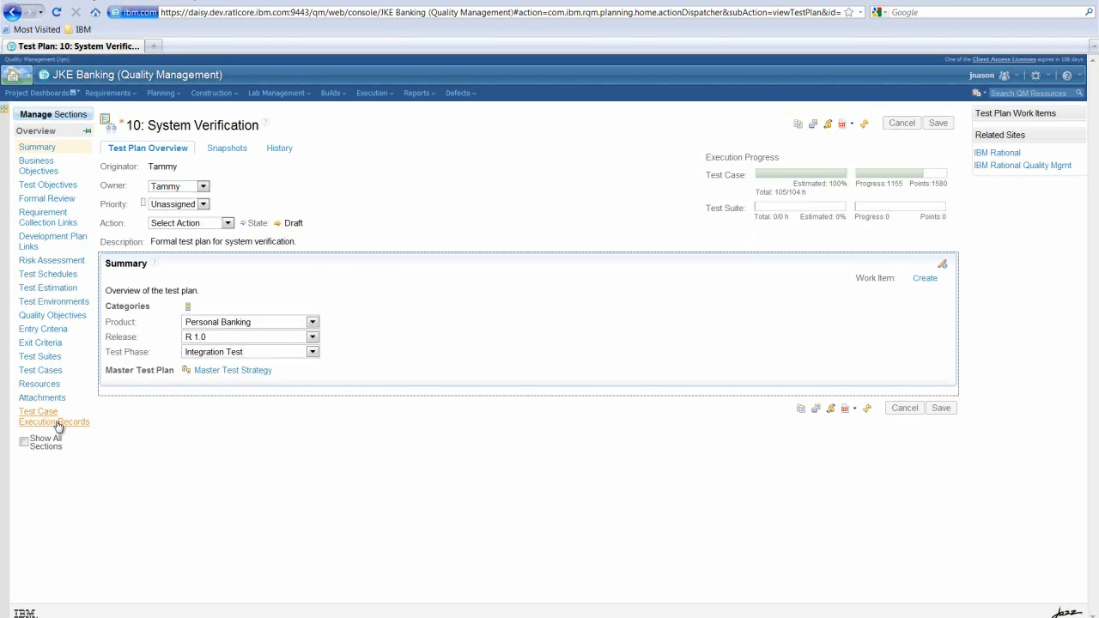
Show the plan's test case execution records grouped by Owner
click(43, 421)
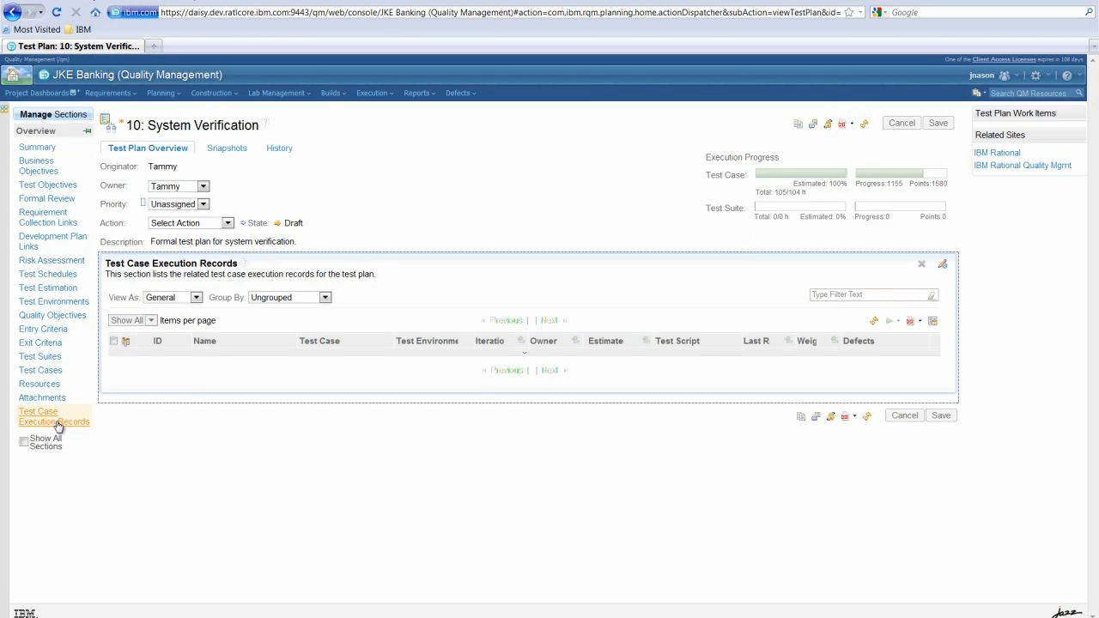
click(54, 416)
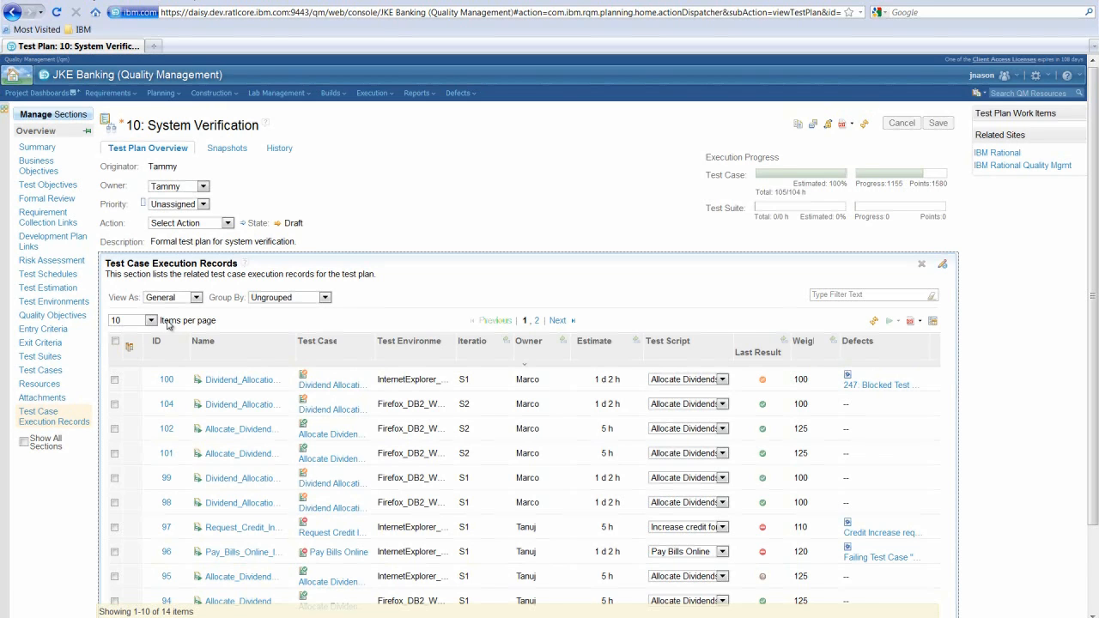
mouse_move(183, 320)
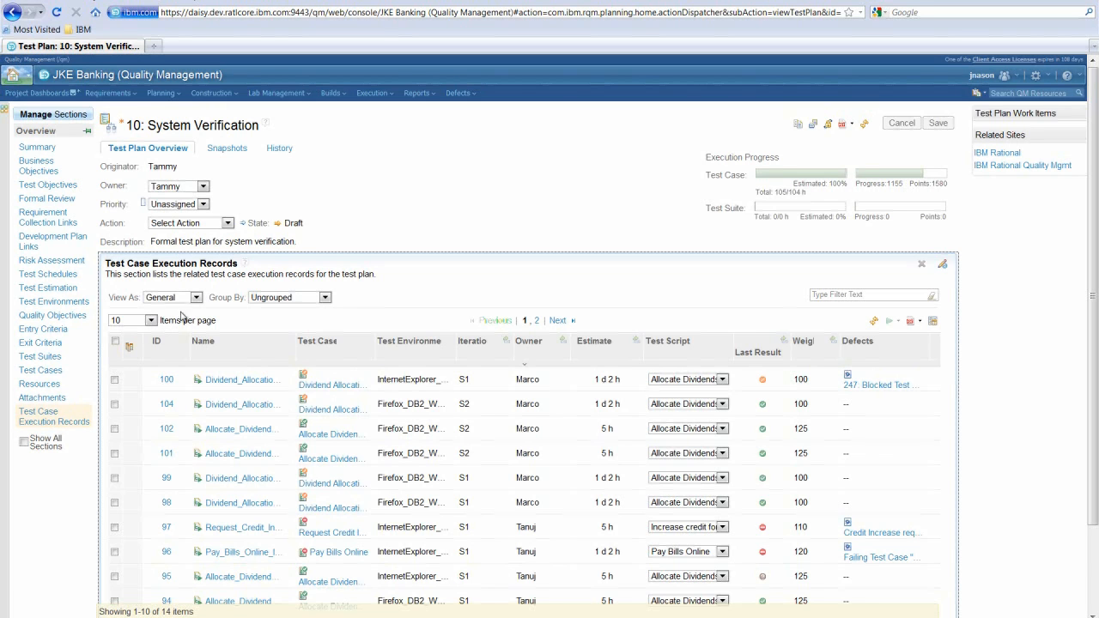
click(197, 297)
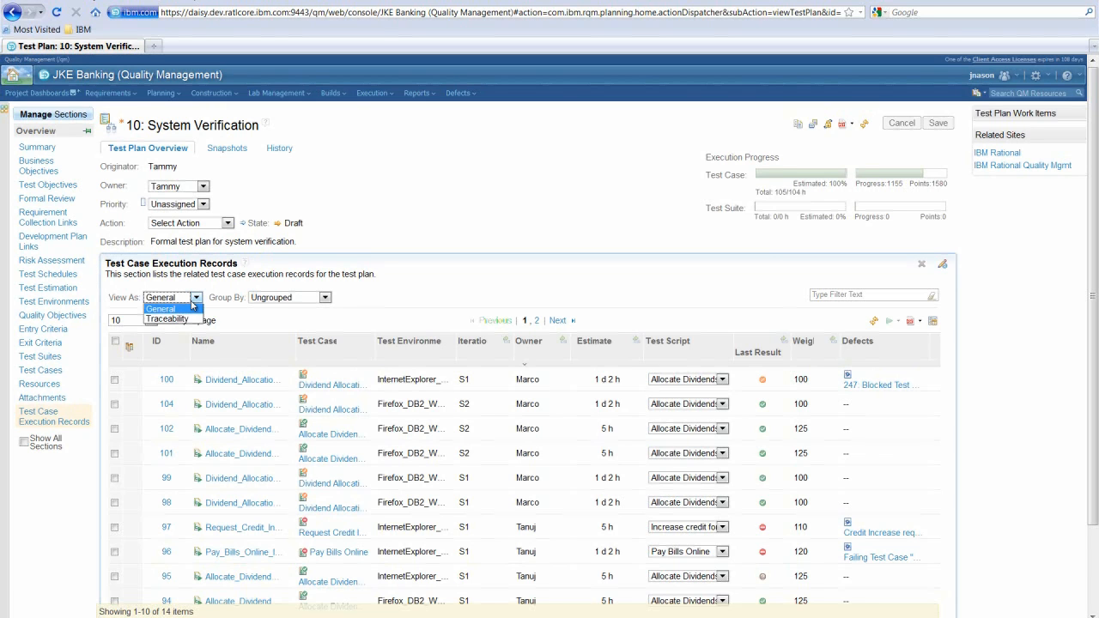
mouse_move(294, 304)
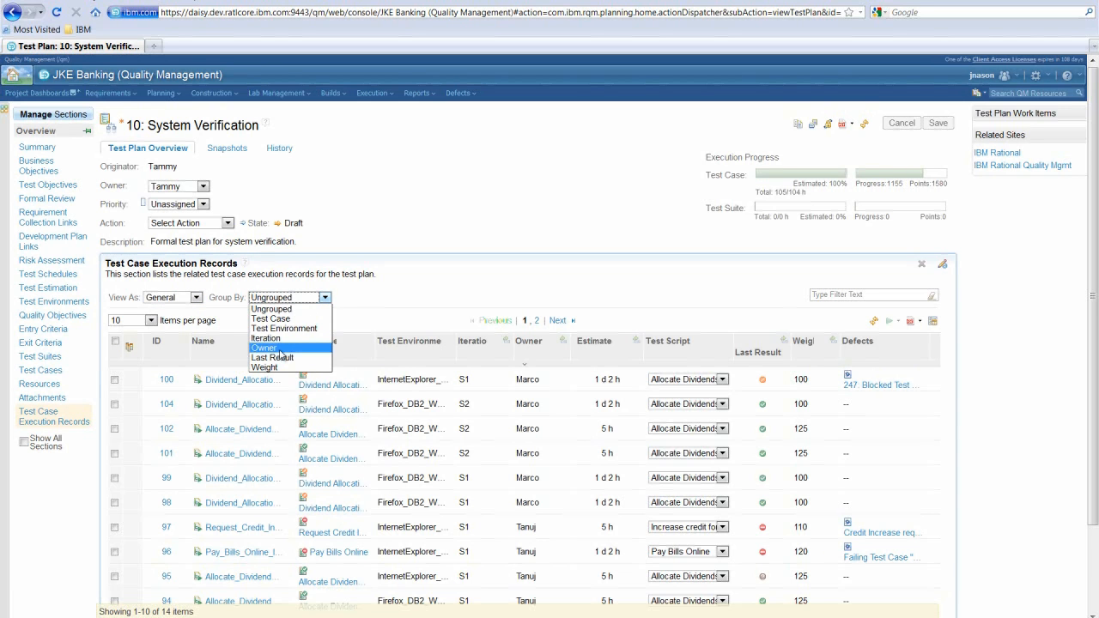
click(263, 348)
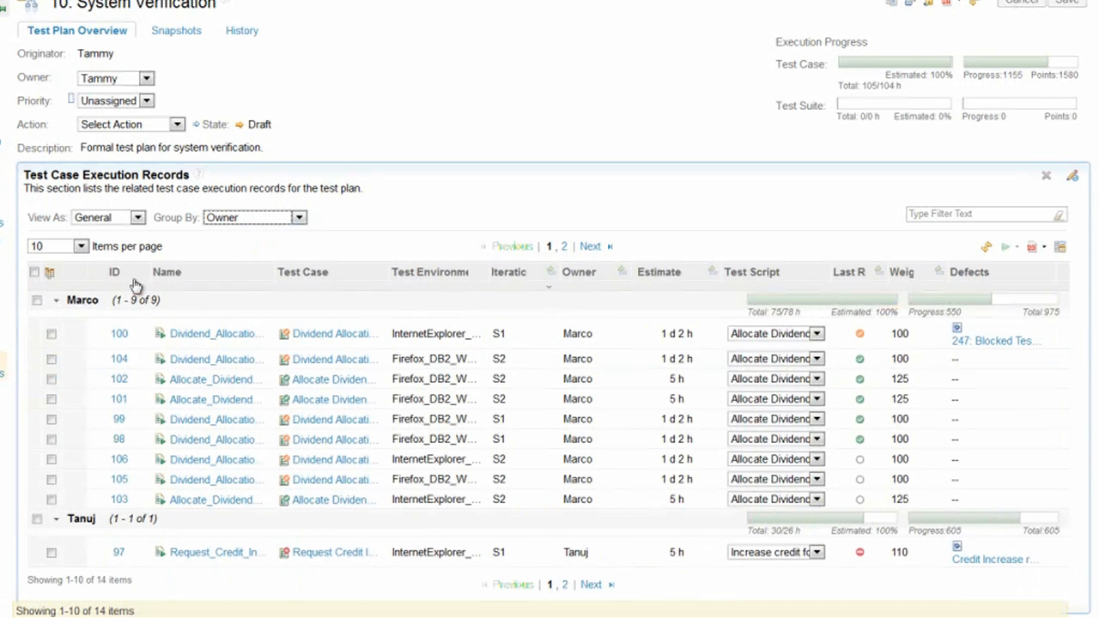
Set the records list to Show All, displaying all 14 records
click(80, 247)
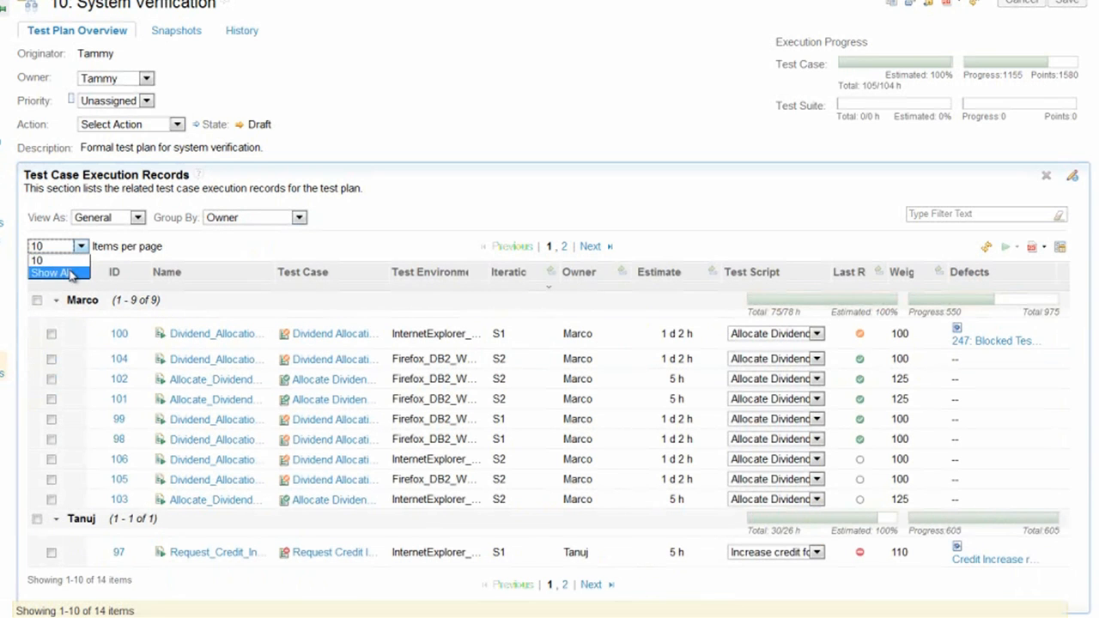
click(52, 273)
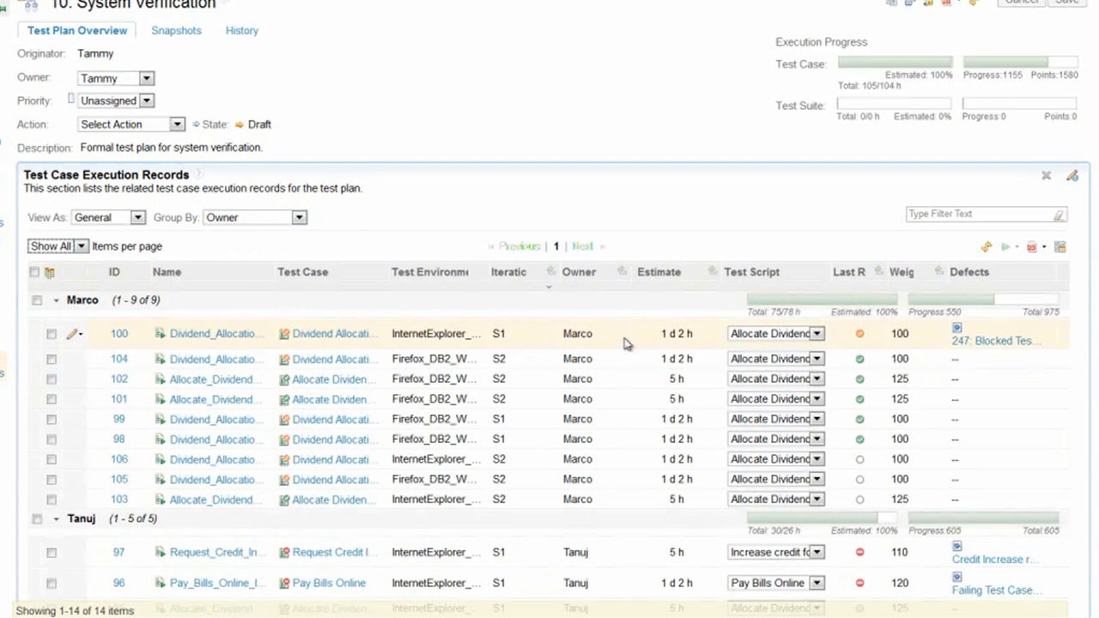
mouse_move(626, 345)
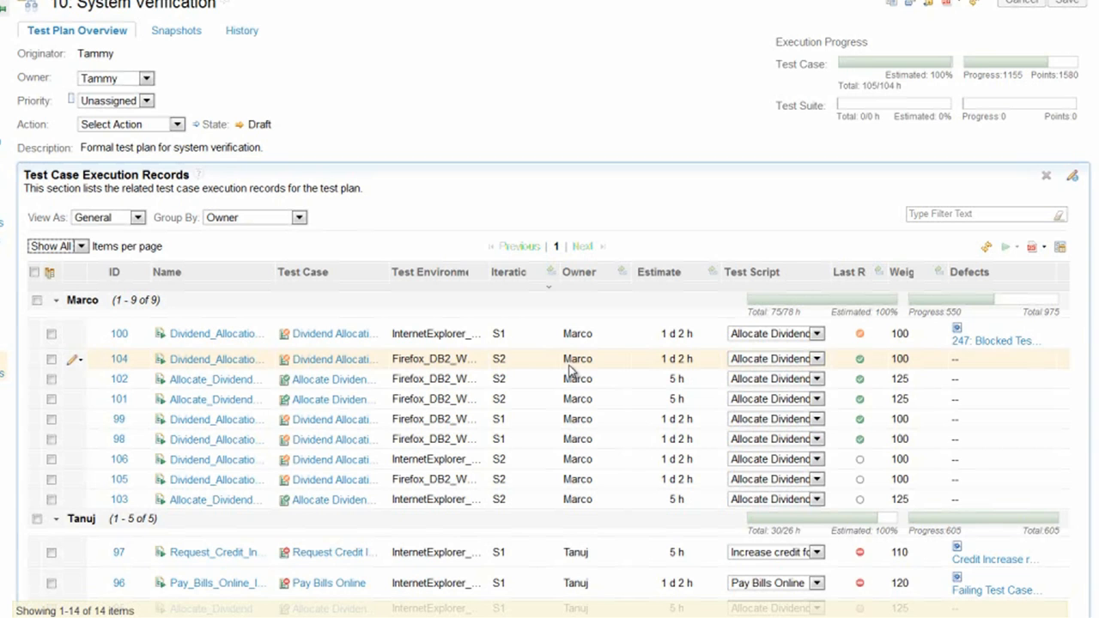
mouse_move(779, 428)
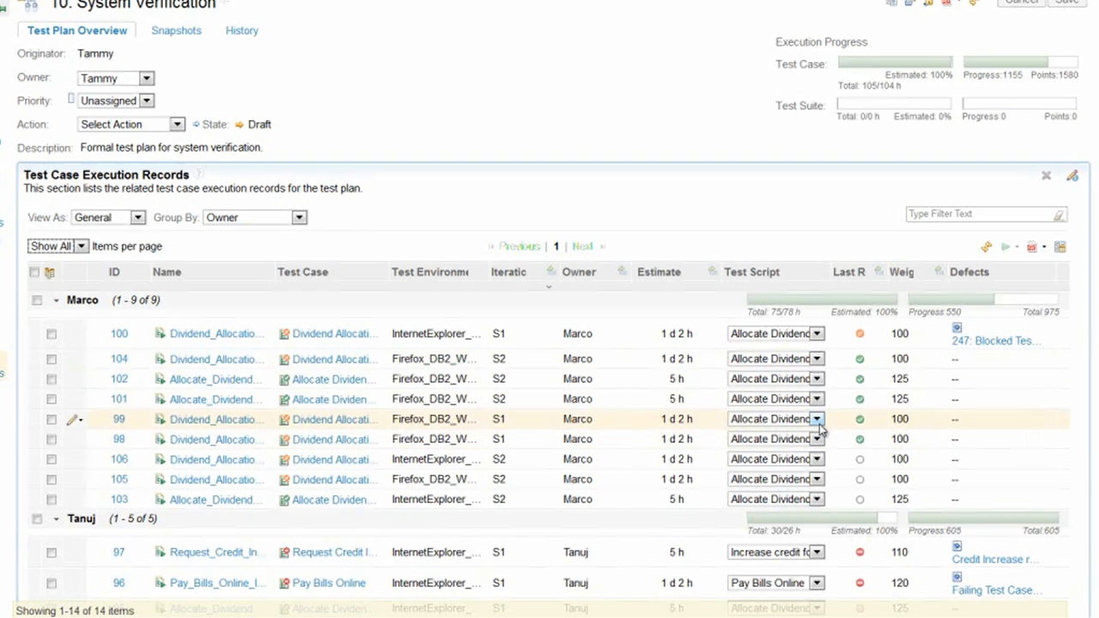
mouse_move(863, 455)
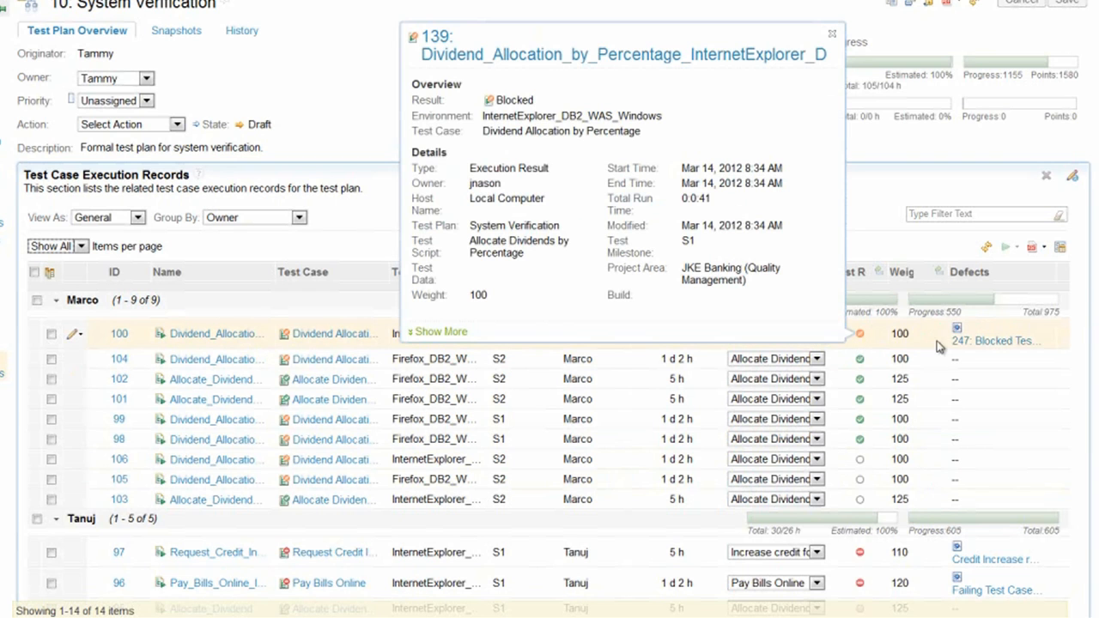
Show the details of defect 247: Blocked Test from the Defects column
click(829, 29)
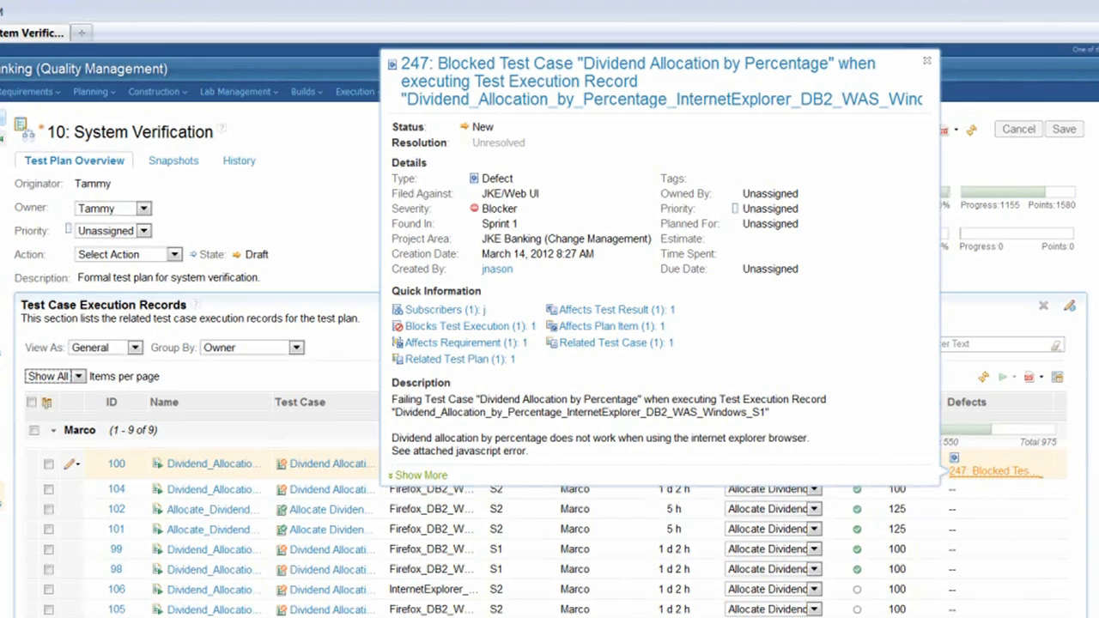
Close the defect 247 details popup
click(919, 60)
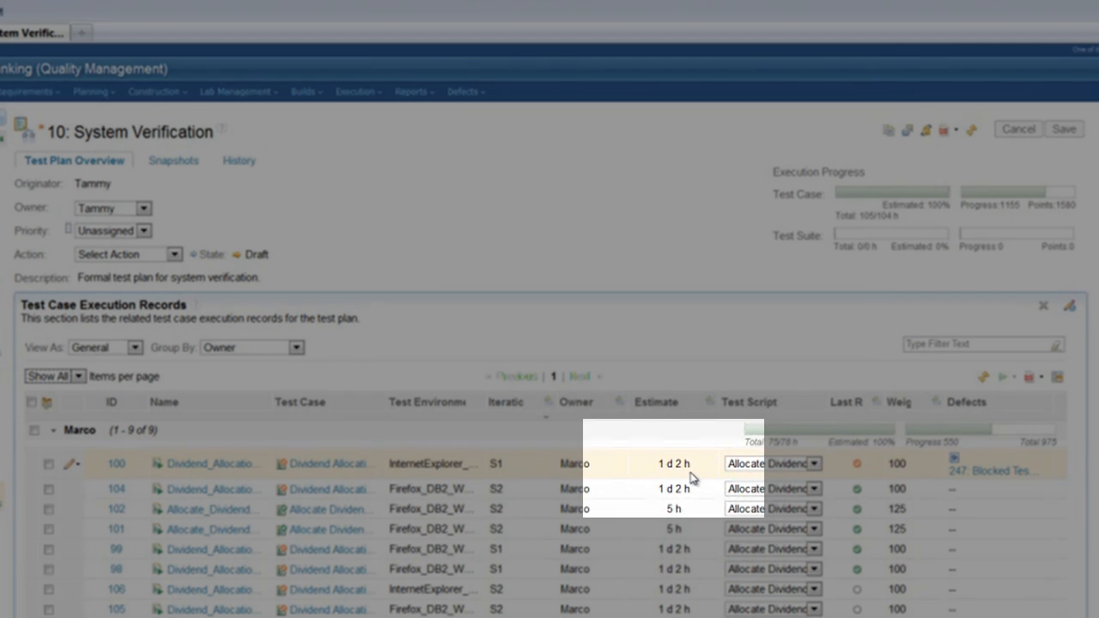
mouse_move(691, 476)
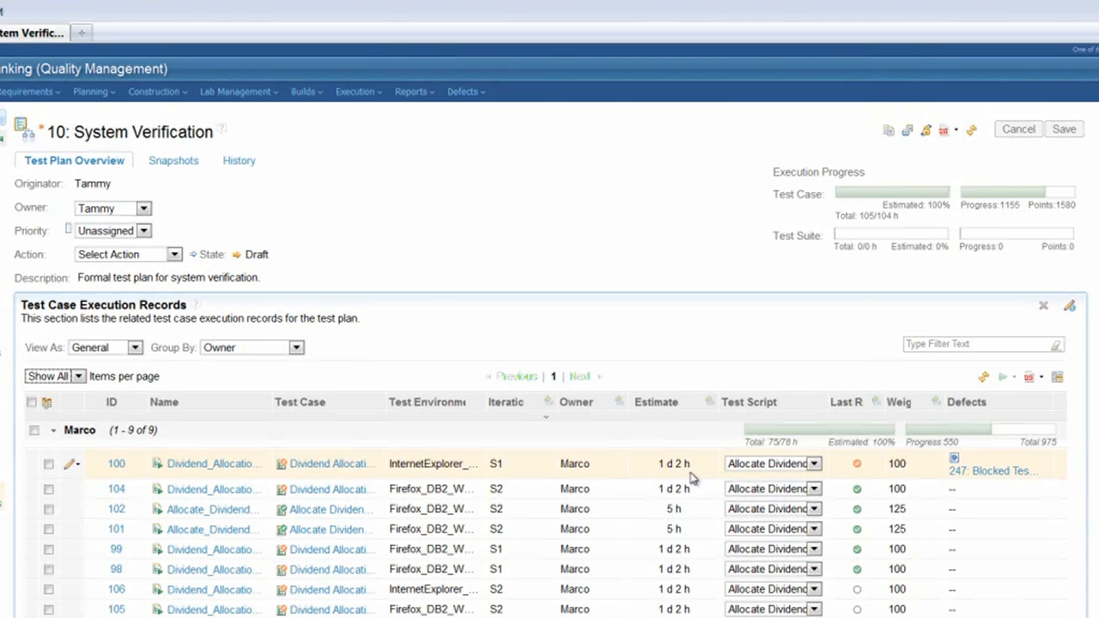
mouse_move(755, 545)
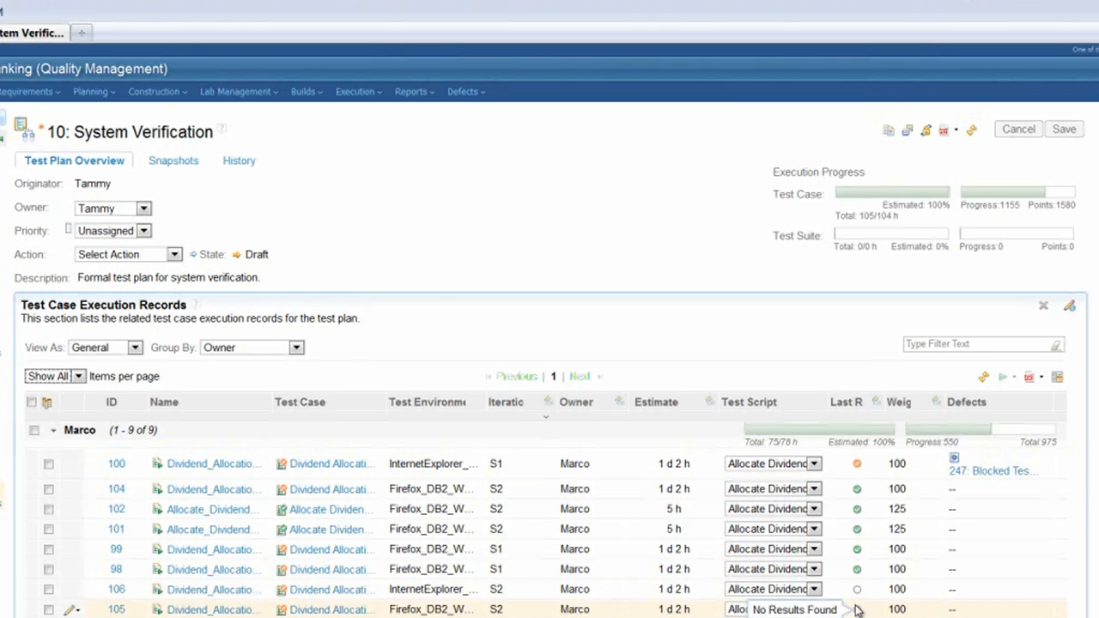
mouse_move(517, 607)
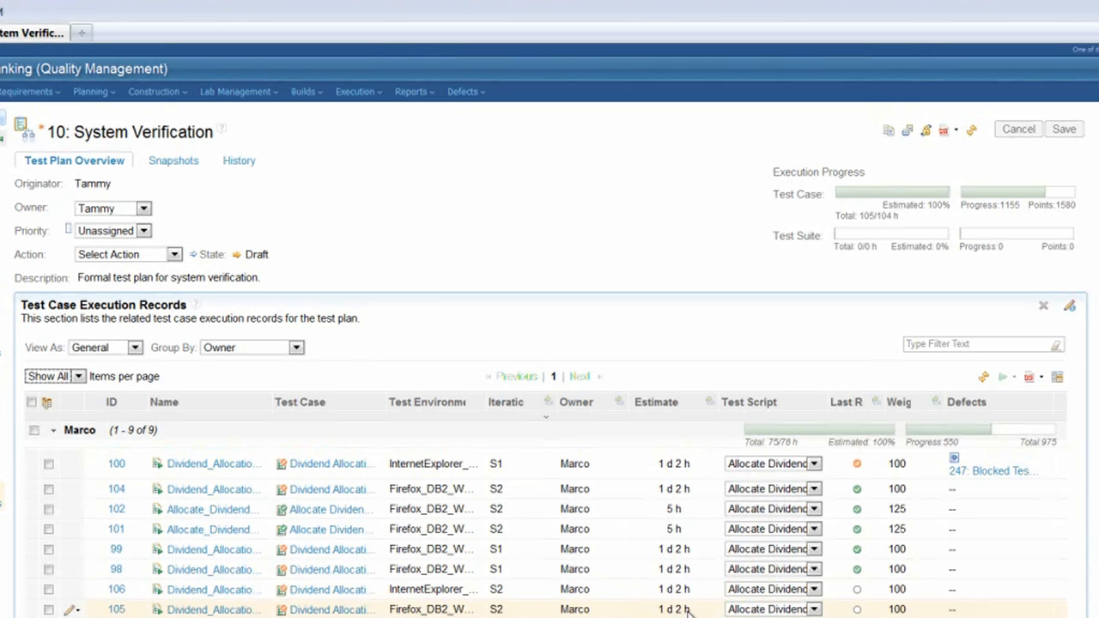
mouse_move(717, 609)
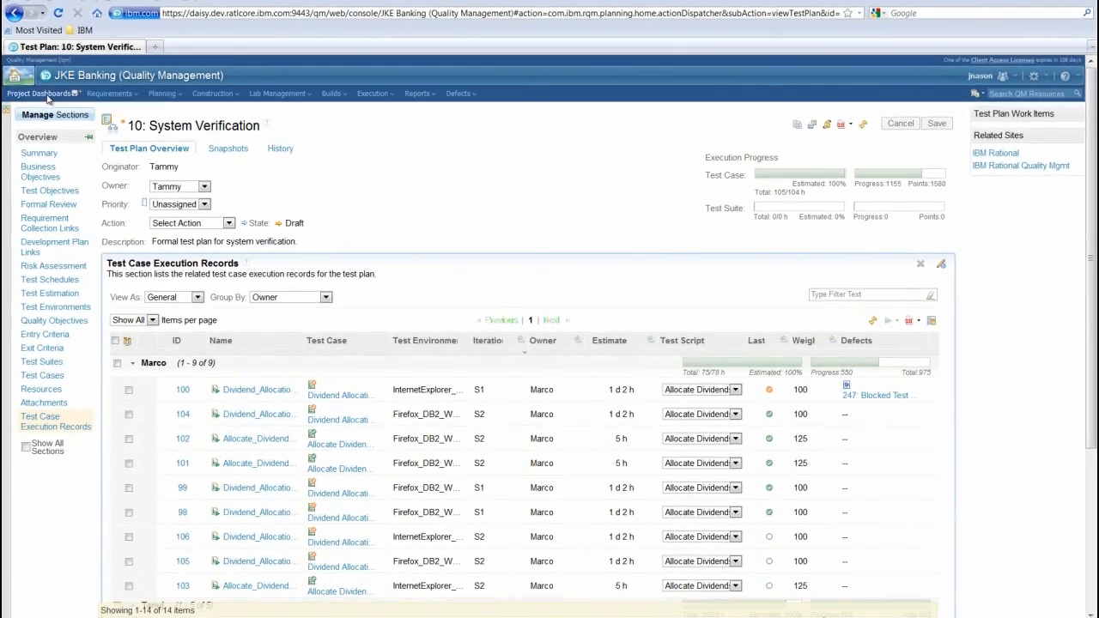
Return to the JKE Banking (Quality Management) dashboard via Project Dashboards
click(41, 93)
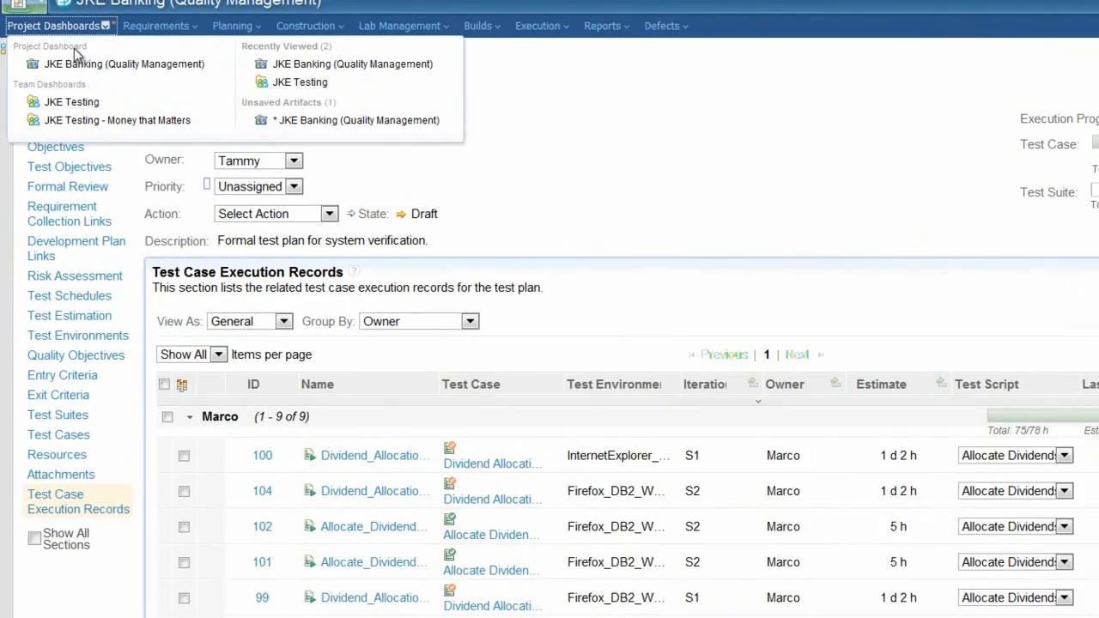
click(124, 63)
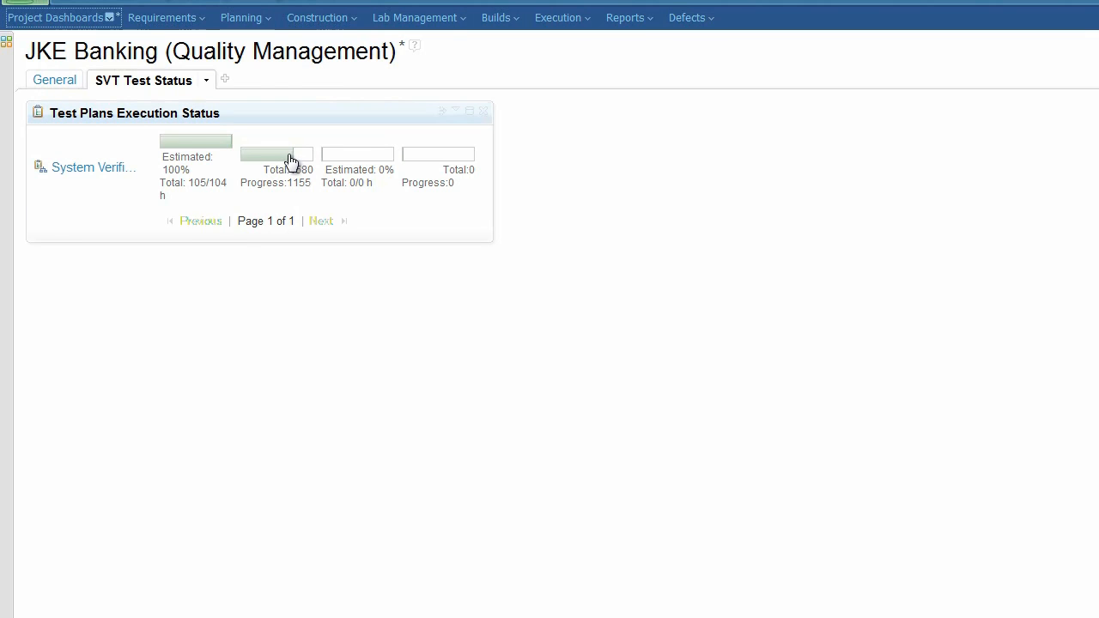
mouse_move(290, 162)
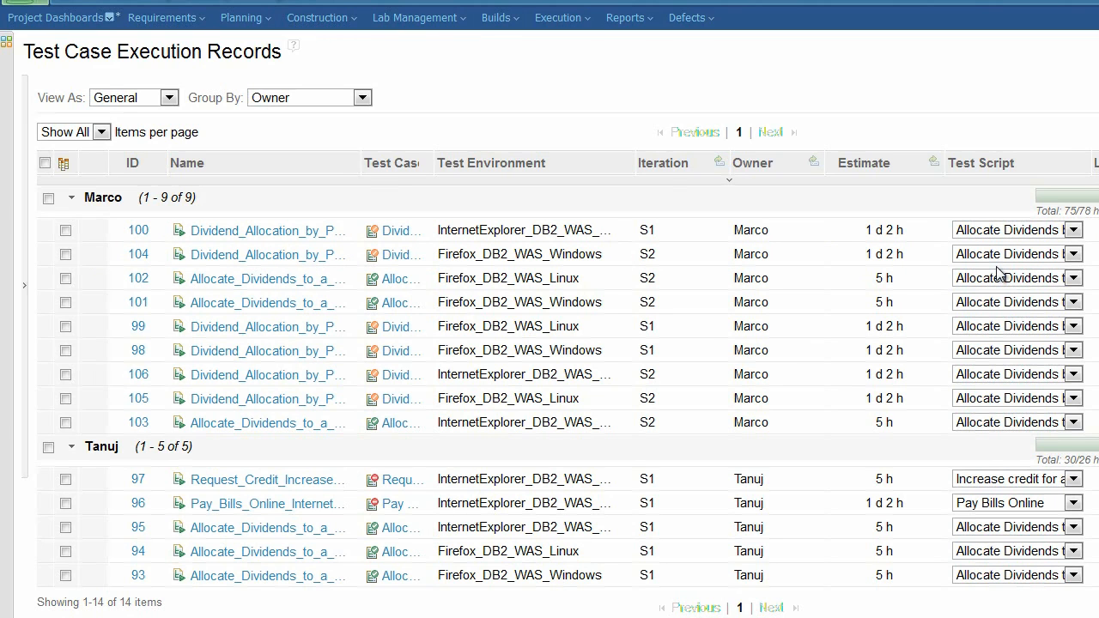
Refresh the print queue until the export completes, then open Test Execution Record.csv
scroll(right, 3)
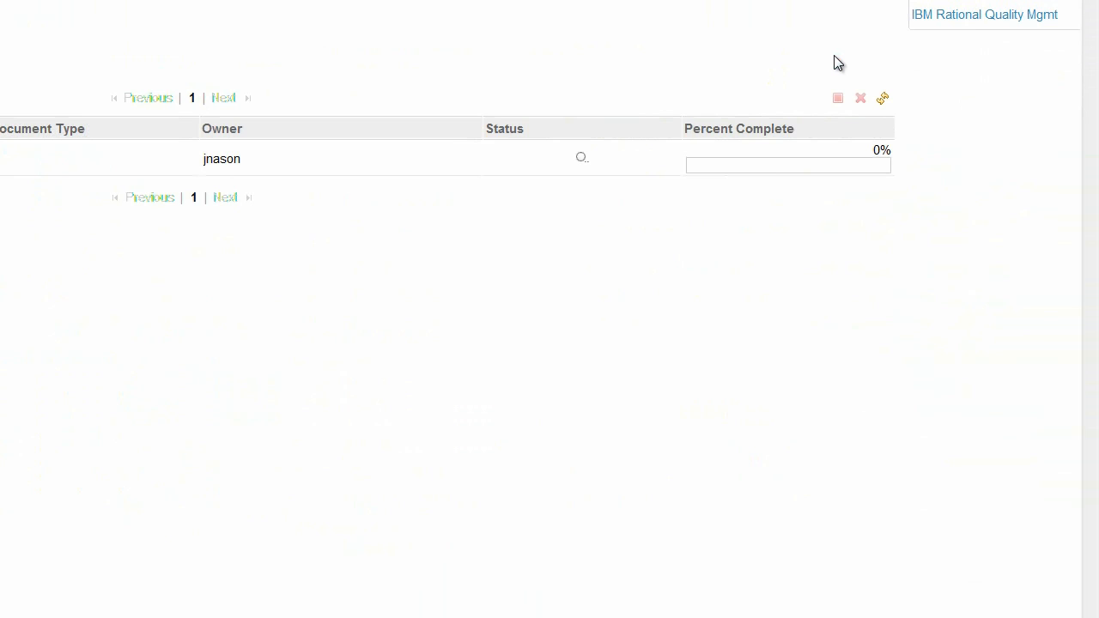
mouse_move(887, 95)
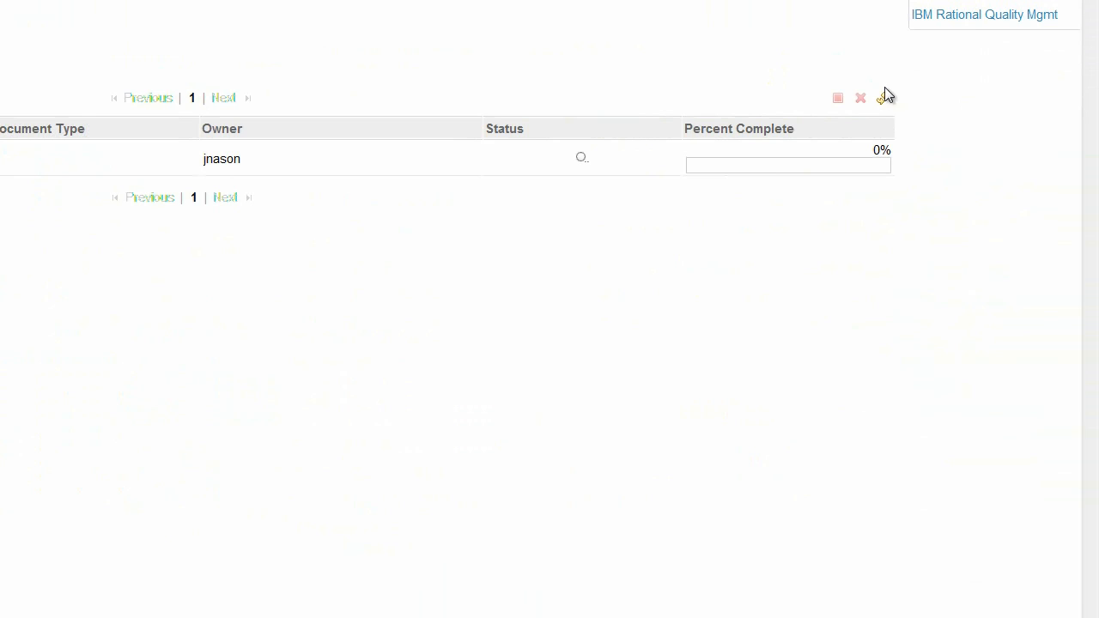
click(882, 97)
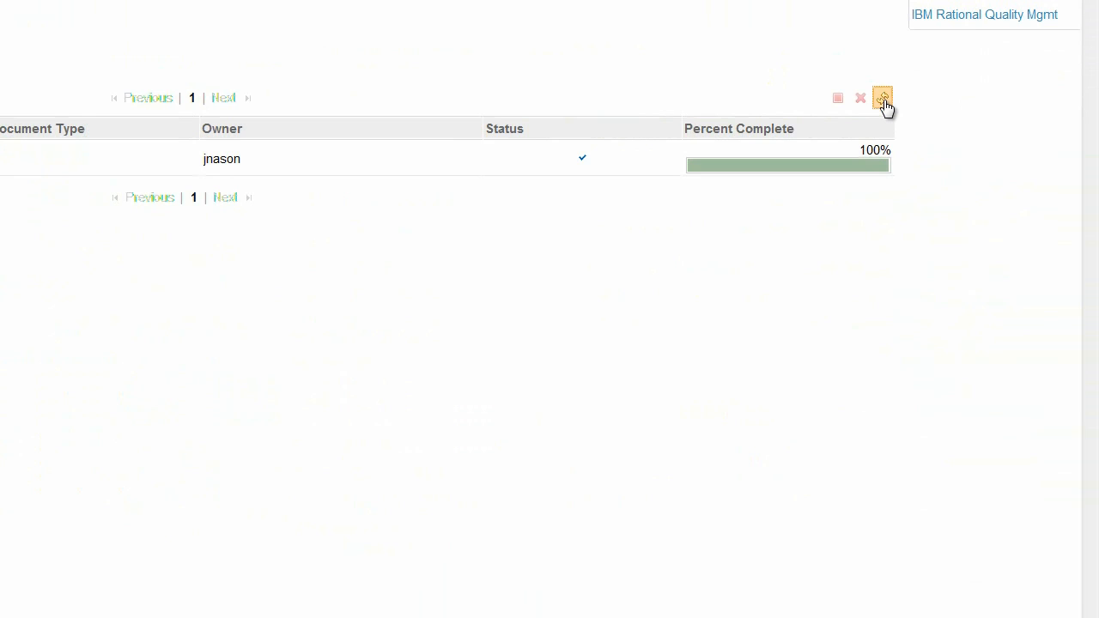
mouse_move(881, 97)
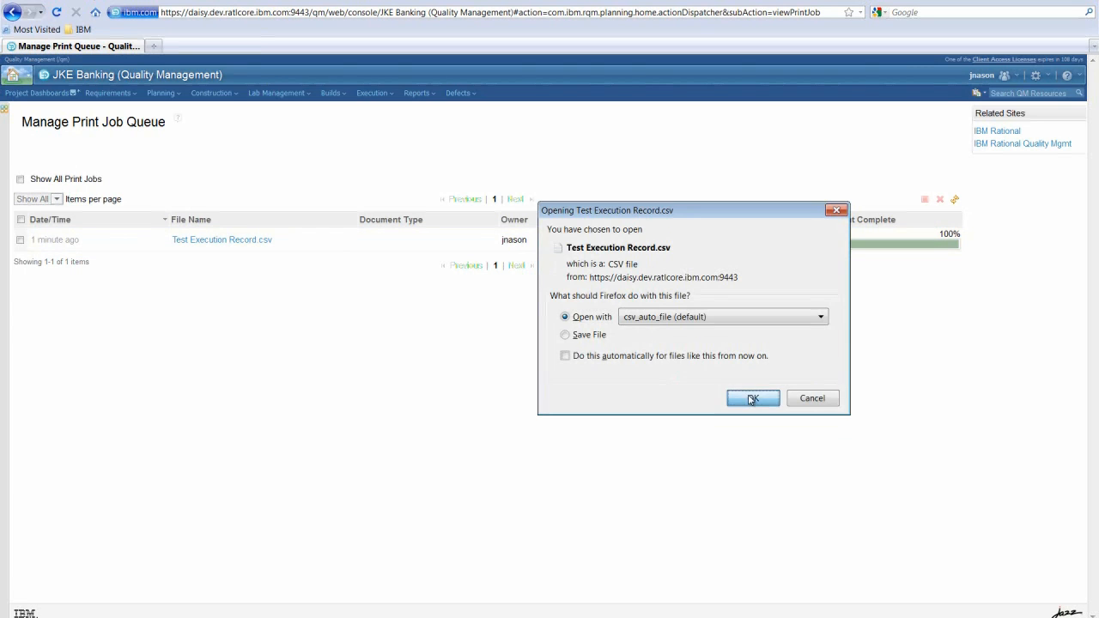
click(754, 399)
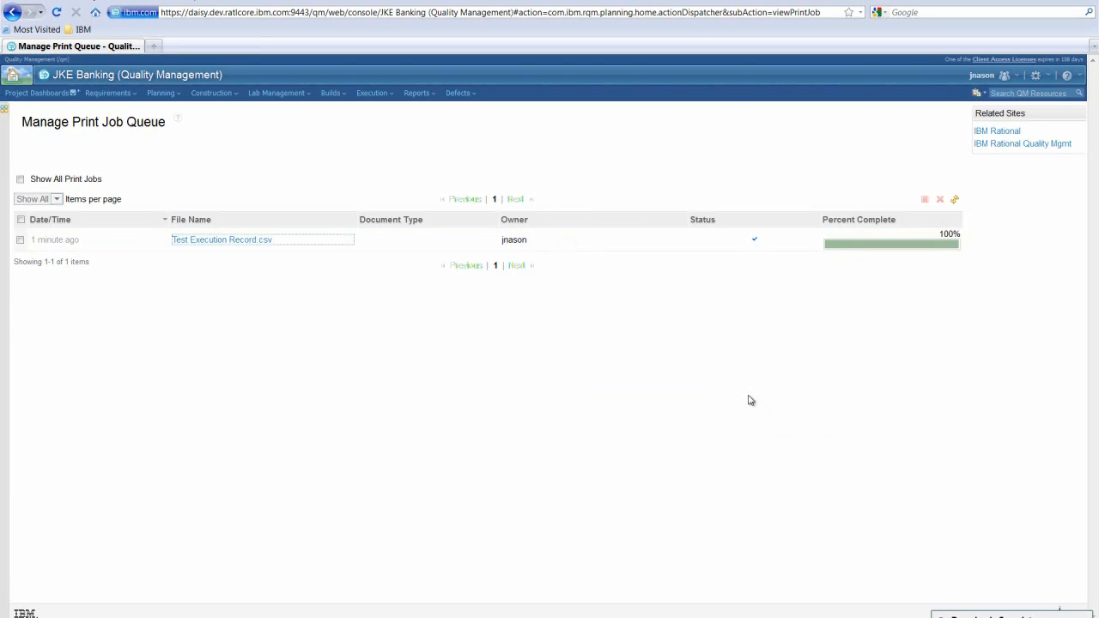
click(221, 240)
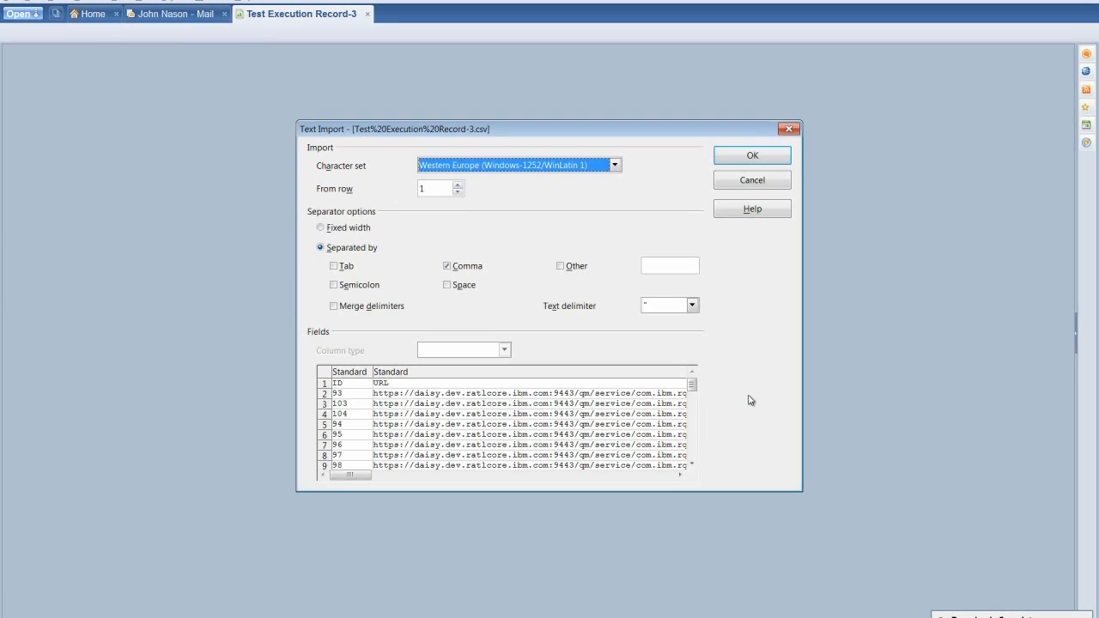
mouse_move(734, 357)
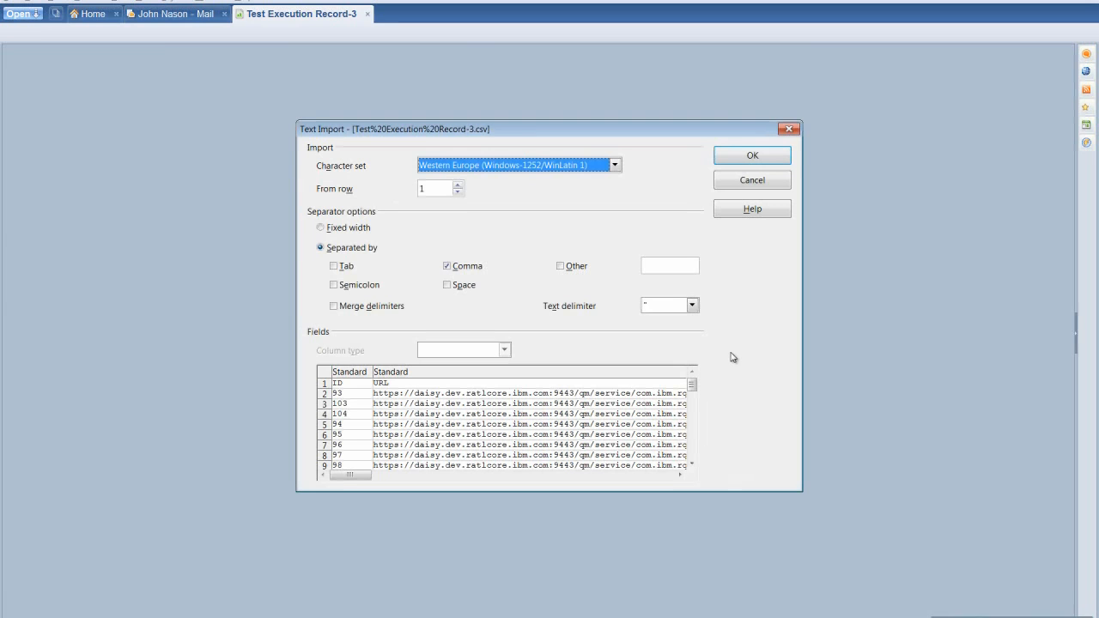
Import the Test Execution Record CSV as comma-separated and scroll across its columns
click(752, 156)
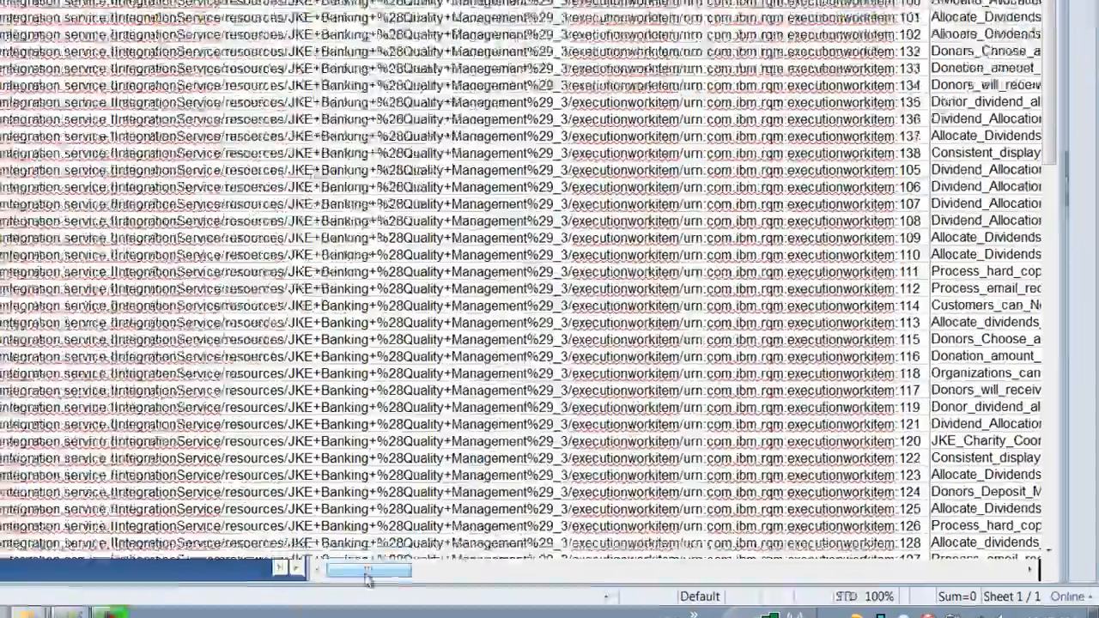
drag(365, 569, 455, 563)
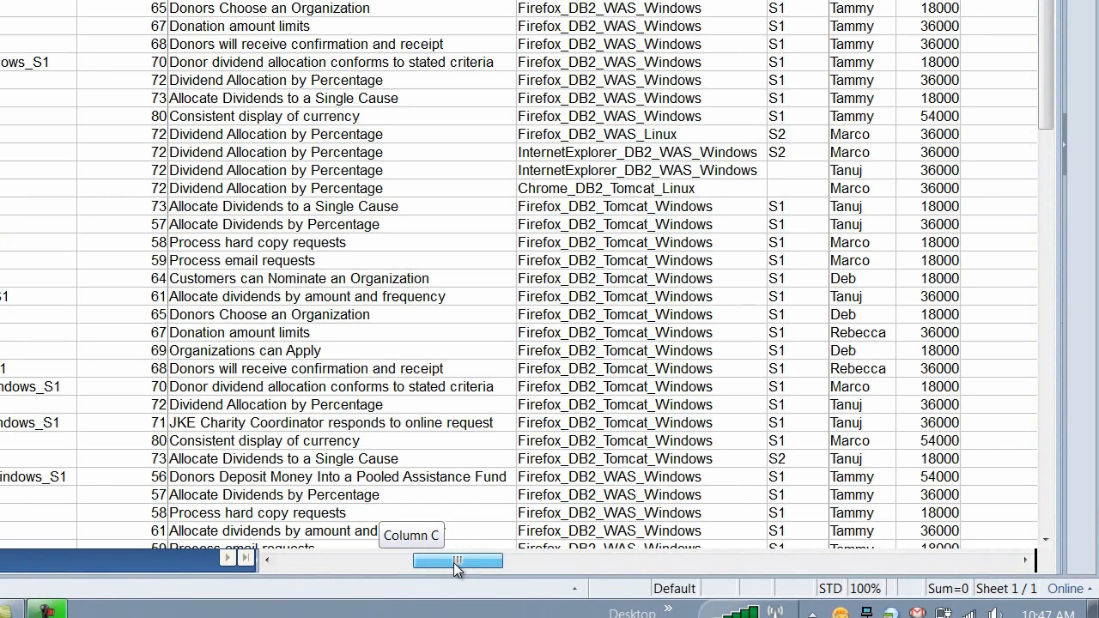
drag(457, 560, 469, 560)
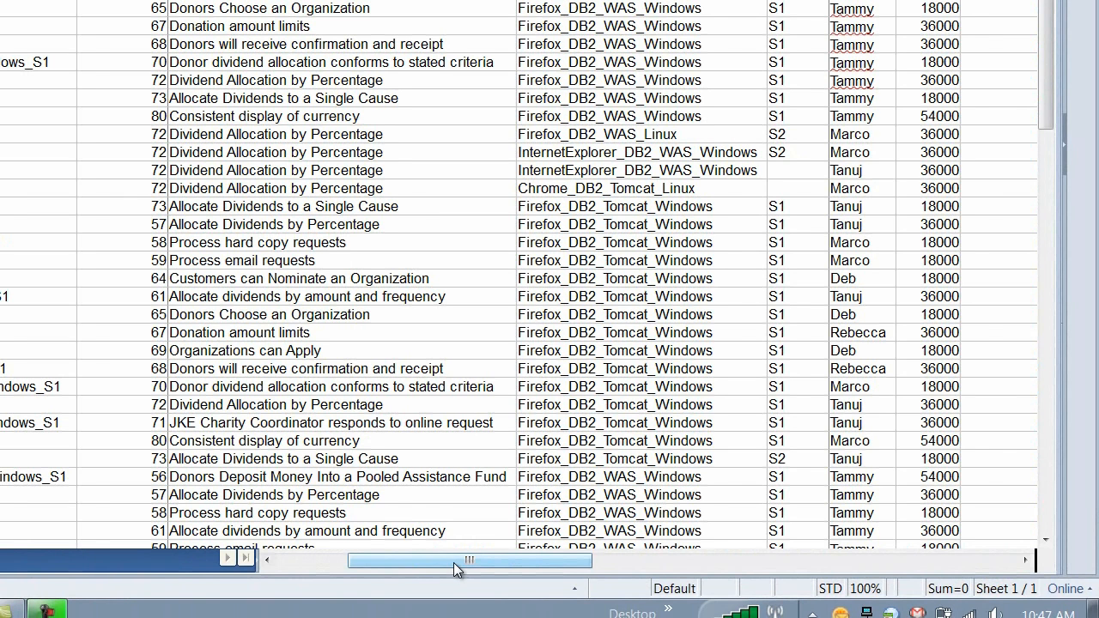